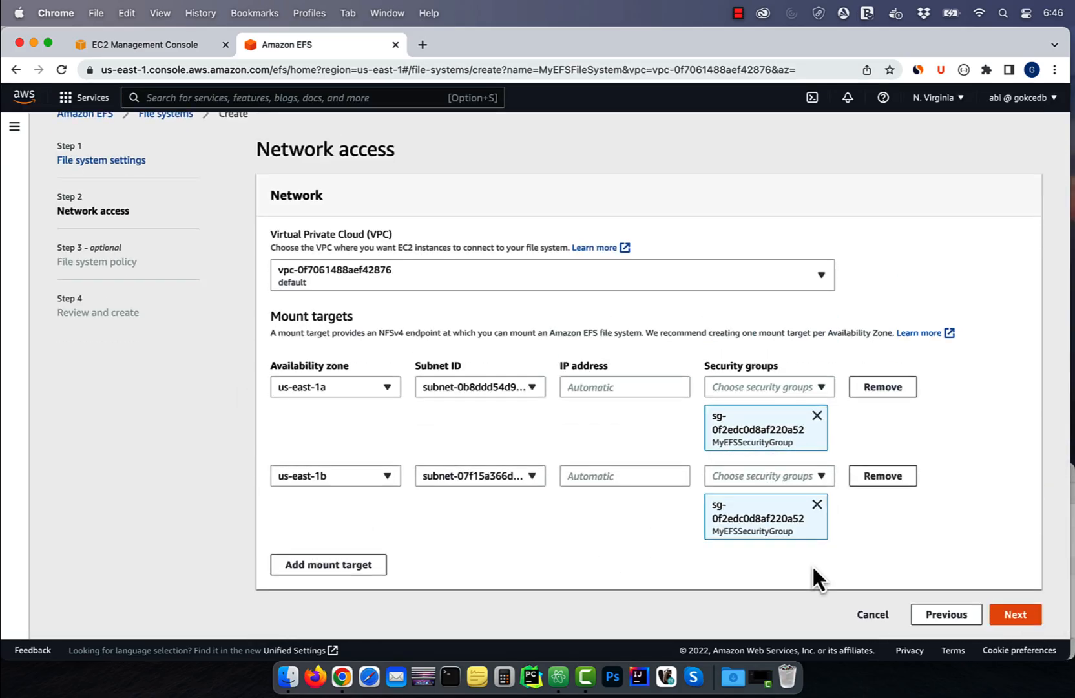
Search 'ec2', open the EC2 service, and scroll the sidebar to Network & Security
left_click(137, 45)
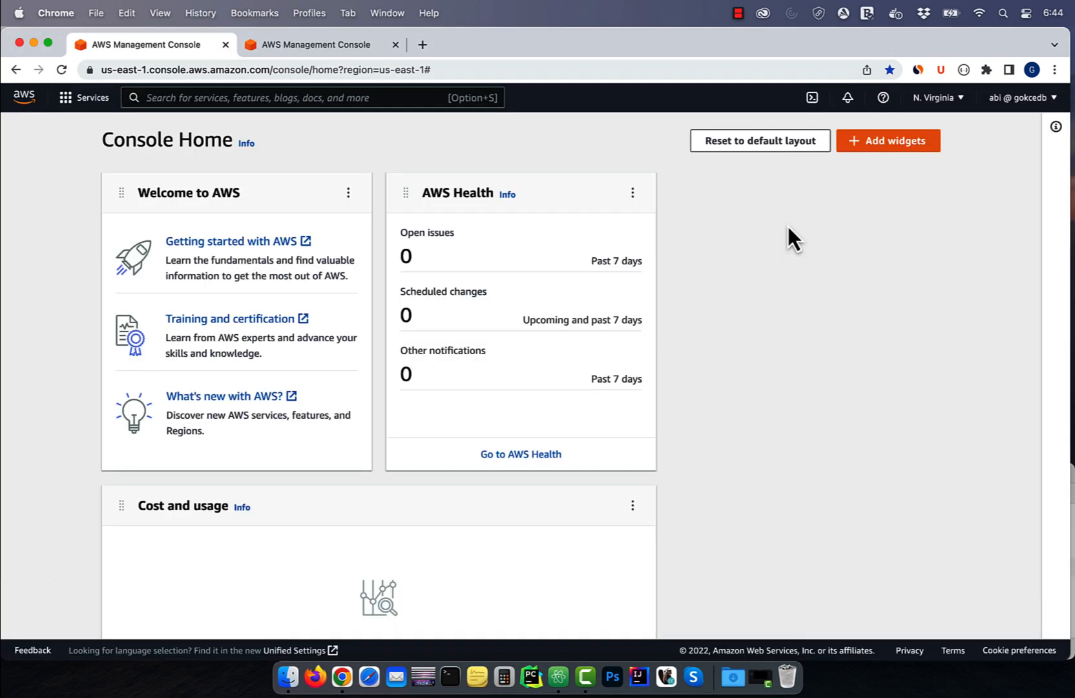
type("ec2")
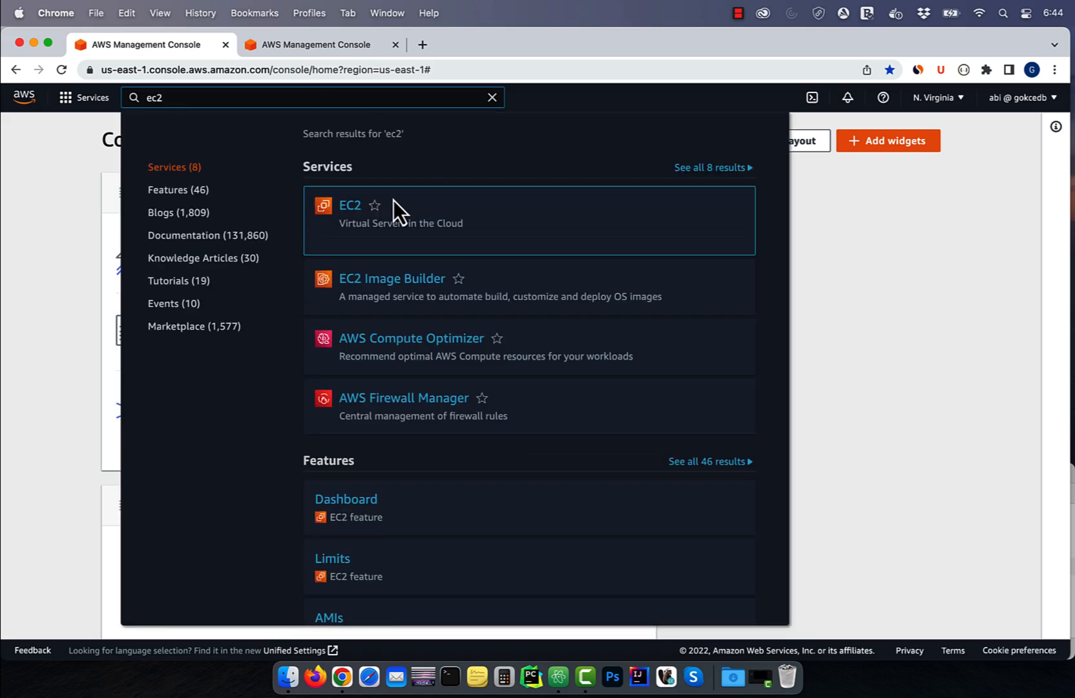
left_click(350, 204)
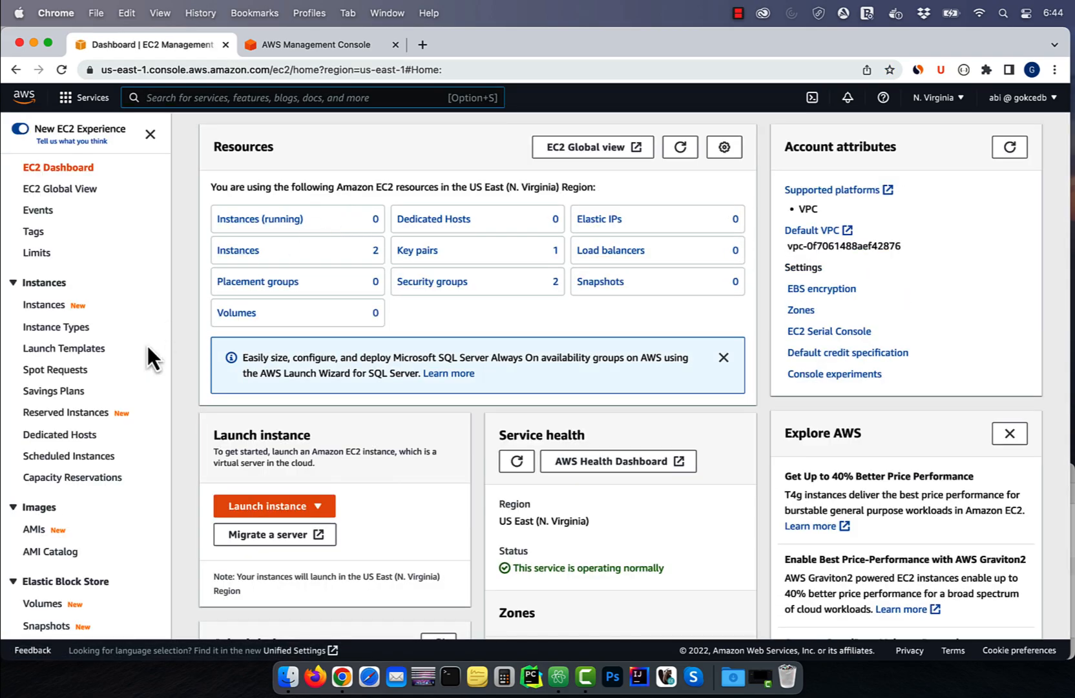
scroll("down", 3)
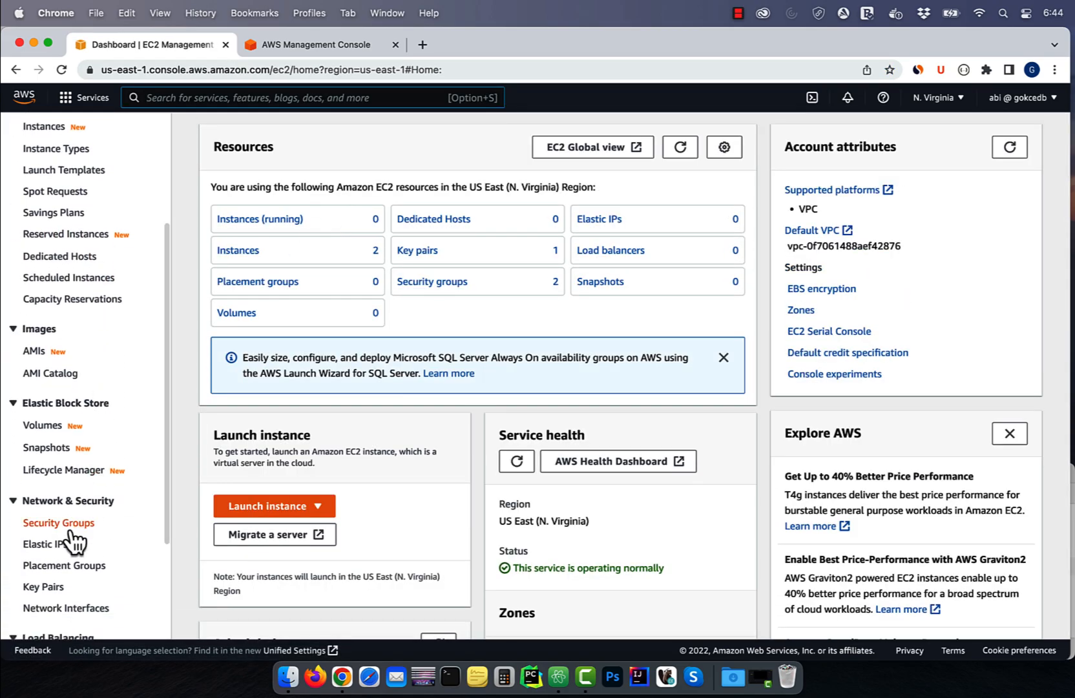
Create security group 'MyWebServerSG' with one SSH inbound rule and a chosen source
left_click(58, 522)
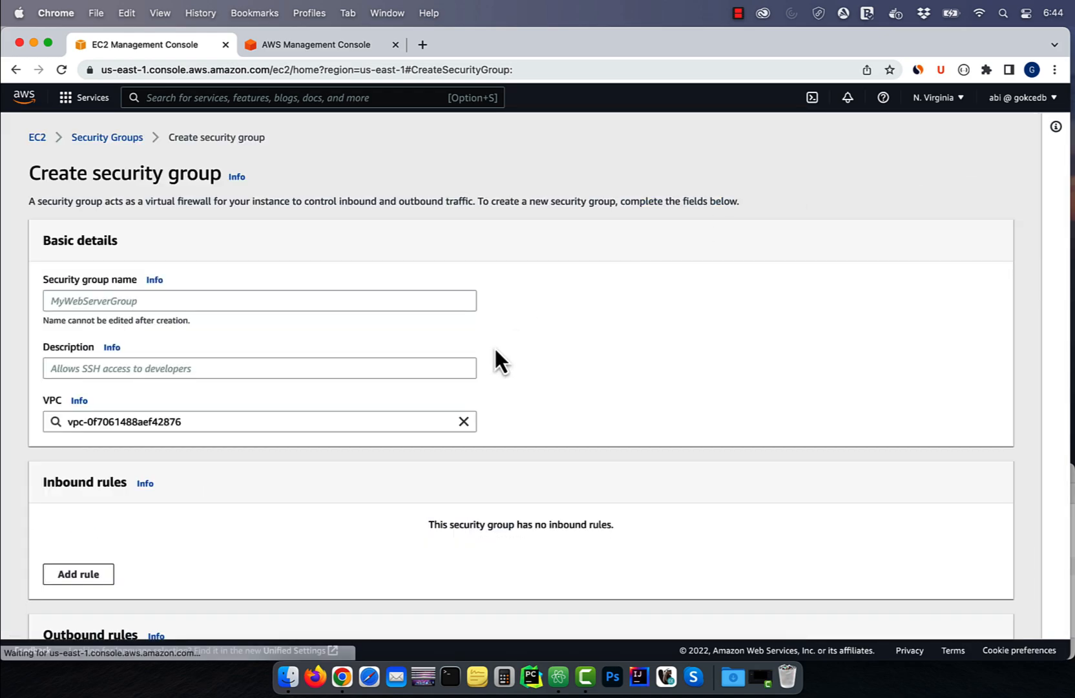
type("My")
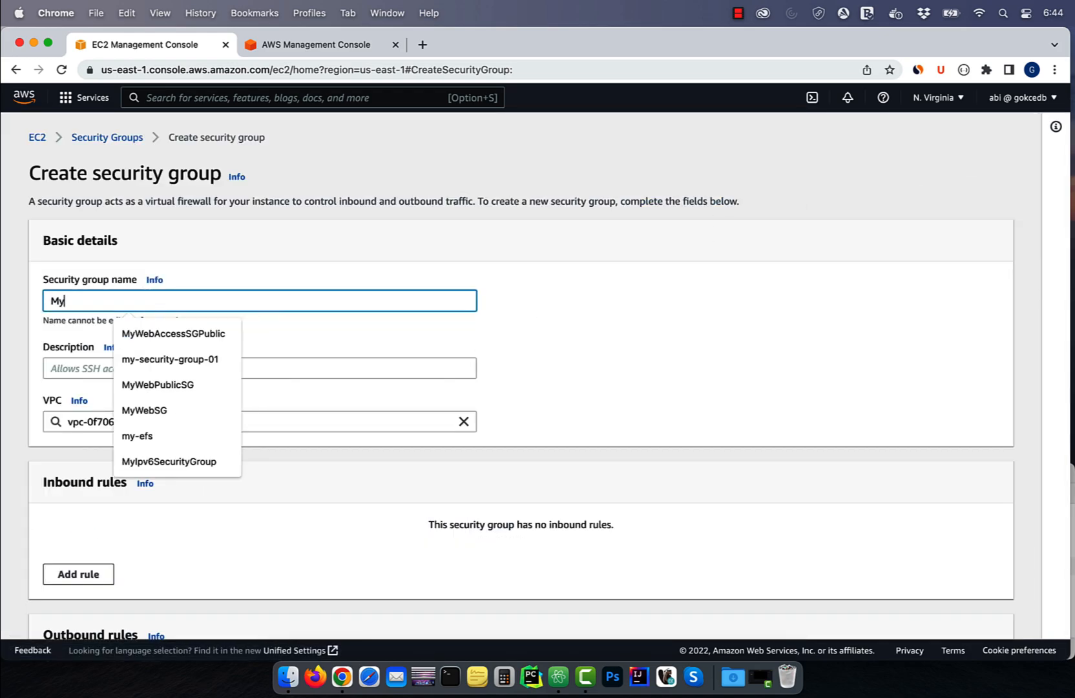
type("WebServer")
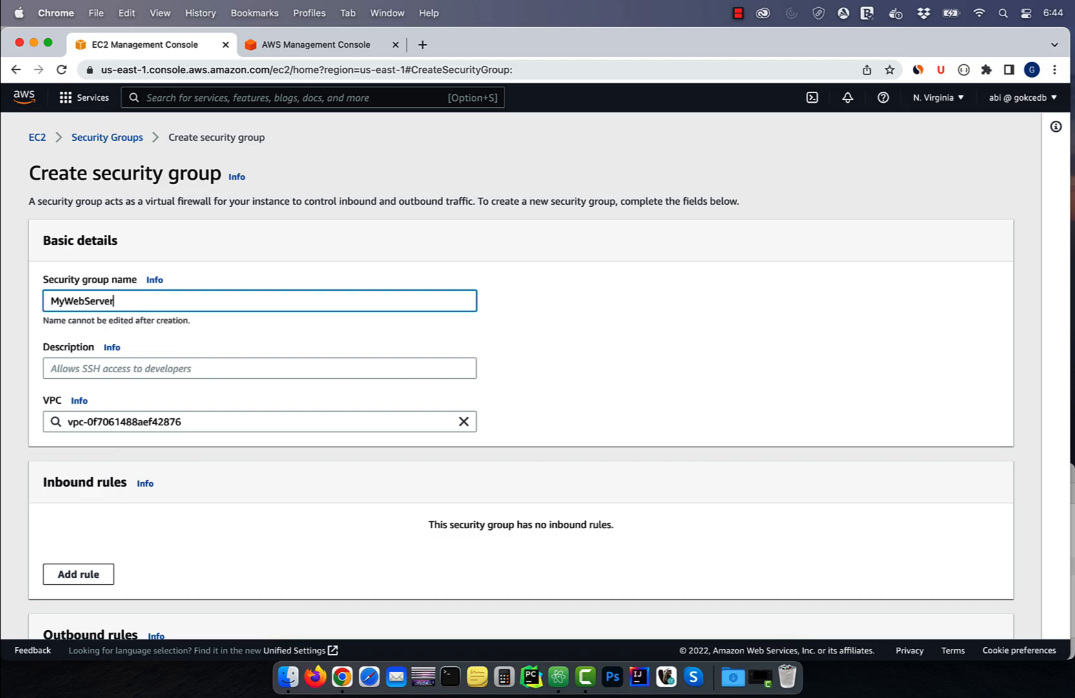
type("SG")
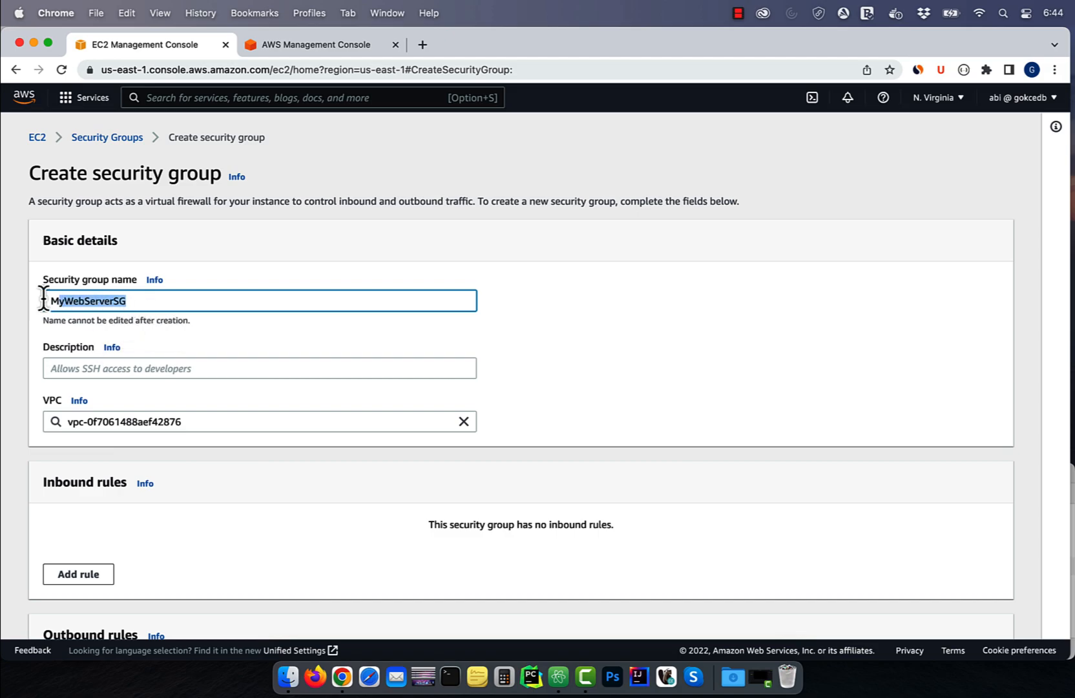
scroll("down", 3)
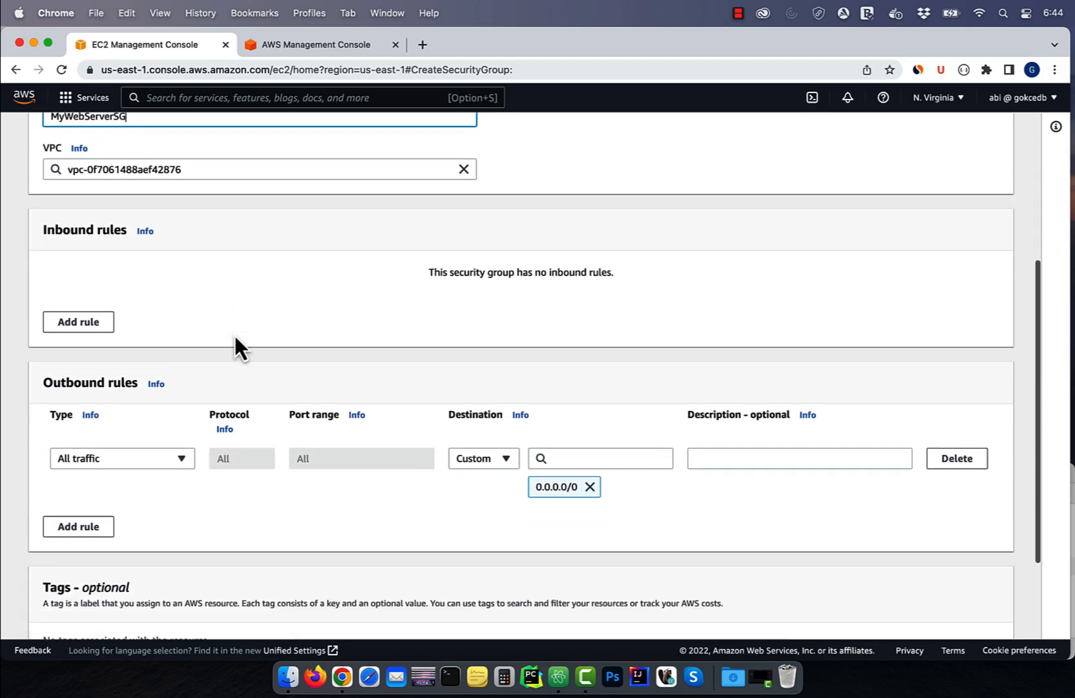
left_click(77, 321)
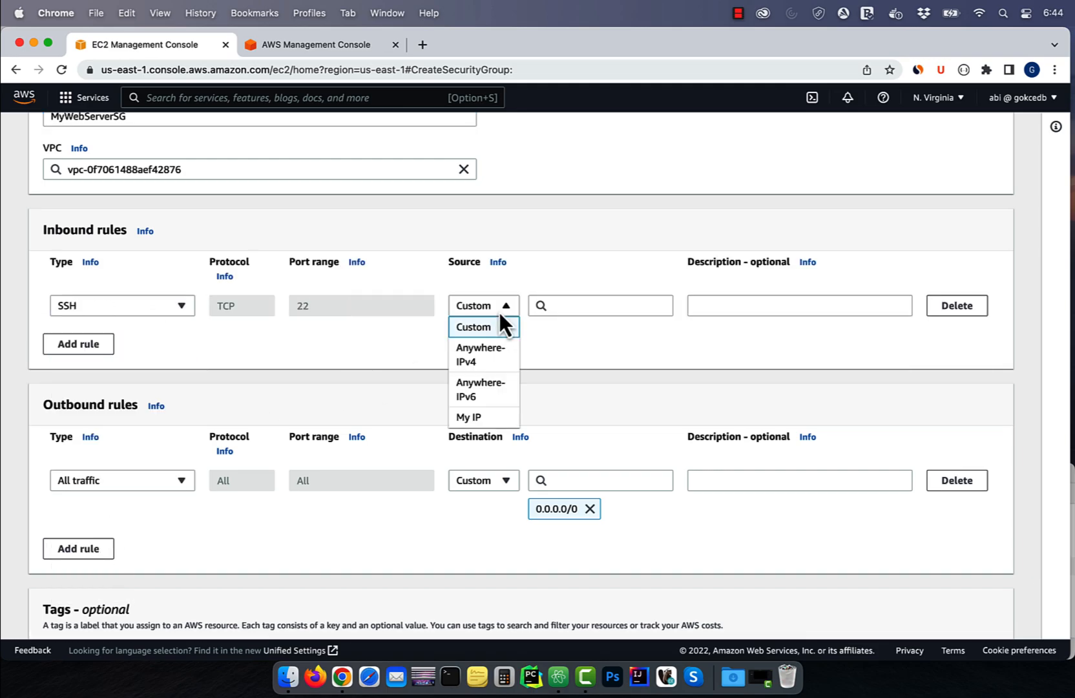
left_click(479, 354)
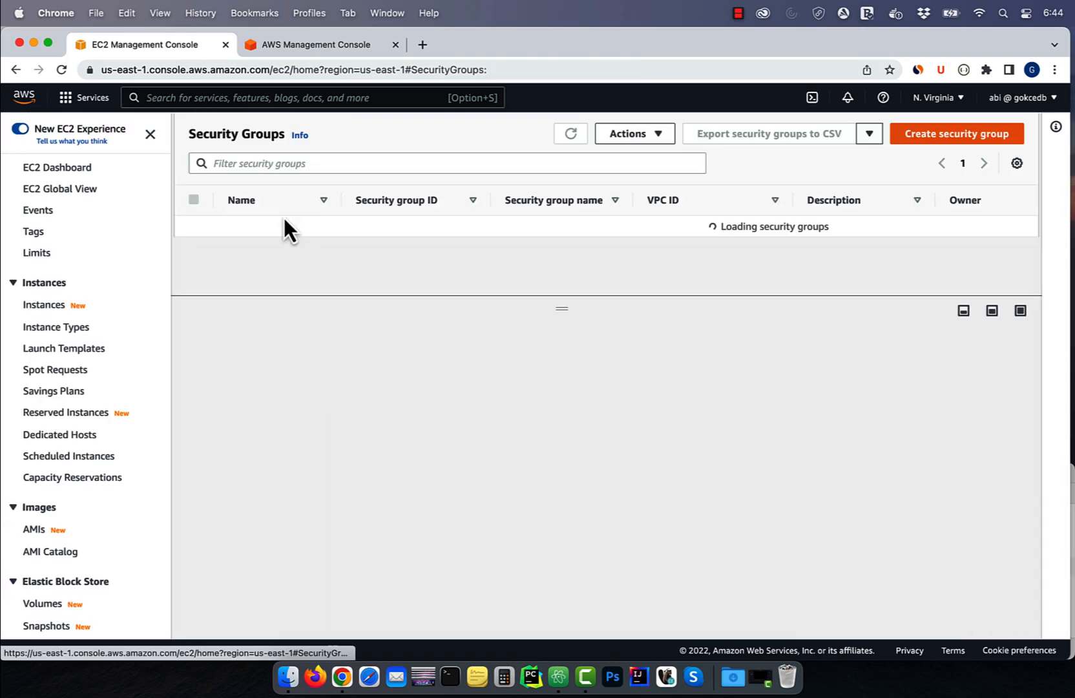
left_click(193, 248)
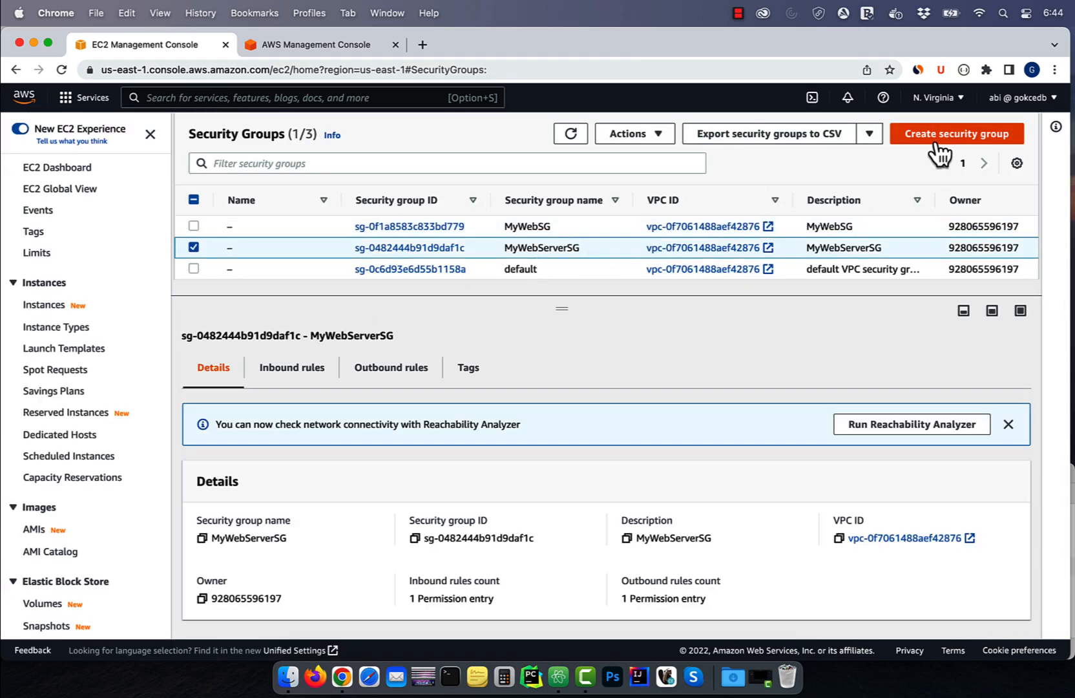
Create security group 'MyEFSSecurityGroup' with an NFS inbound rule on port 2049
left_click(956, 134)
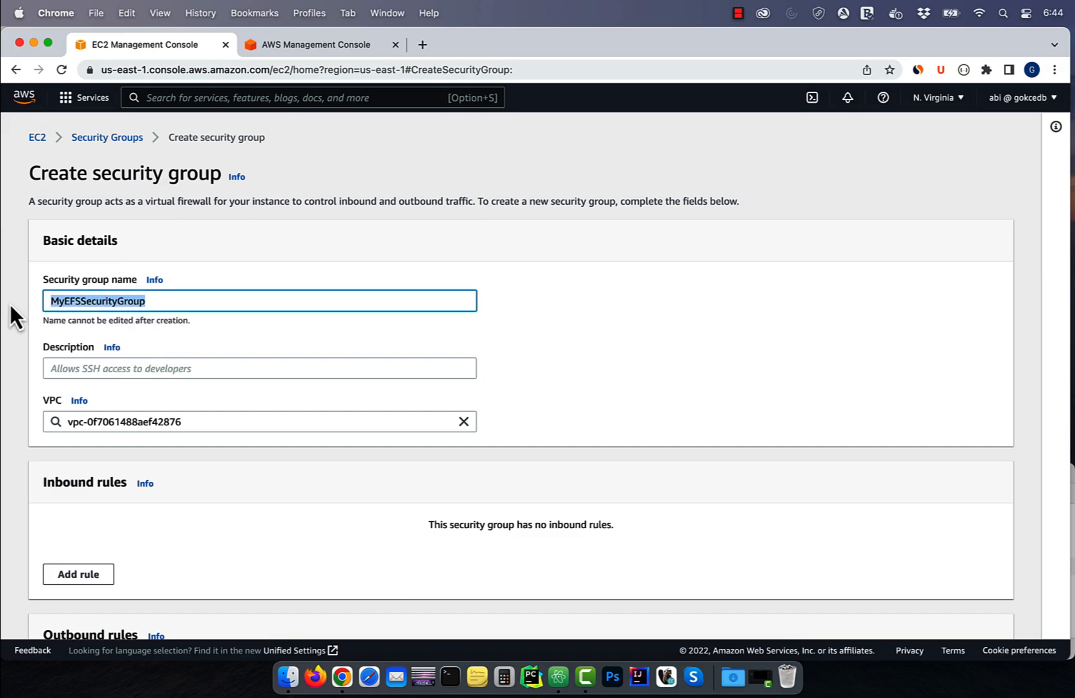
left_click(122, 428)
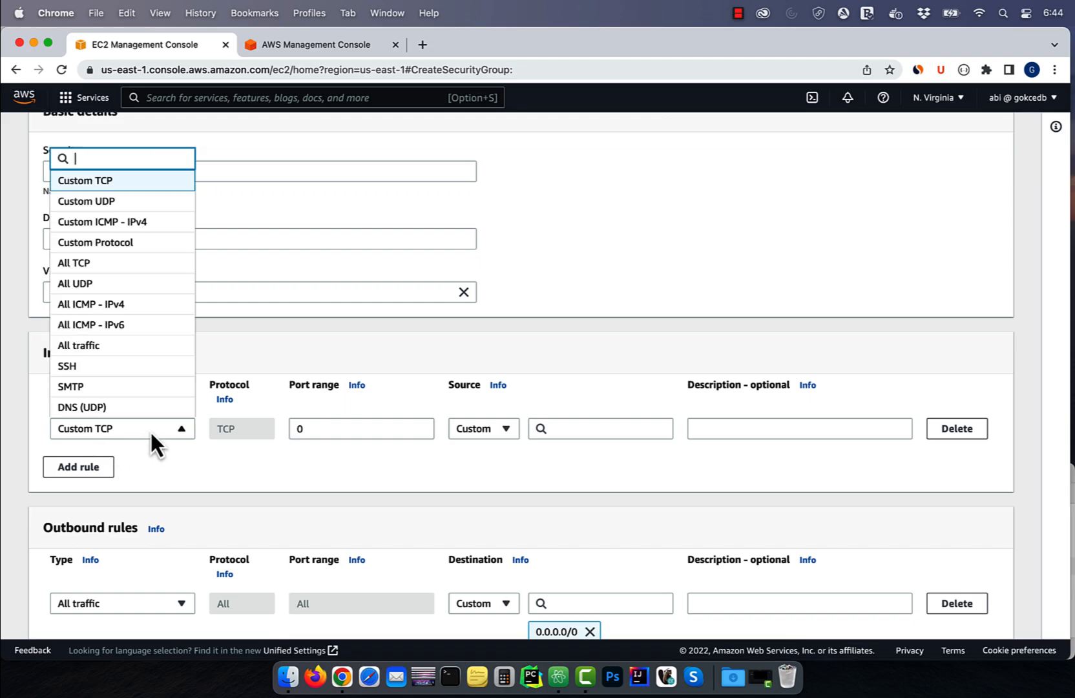
left_click(122, 428)
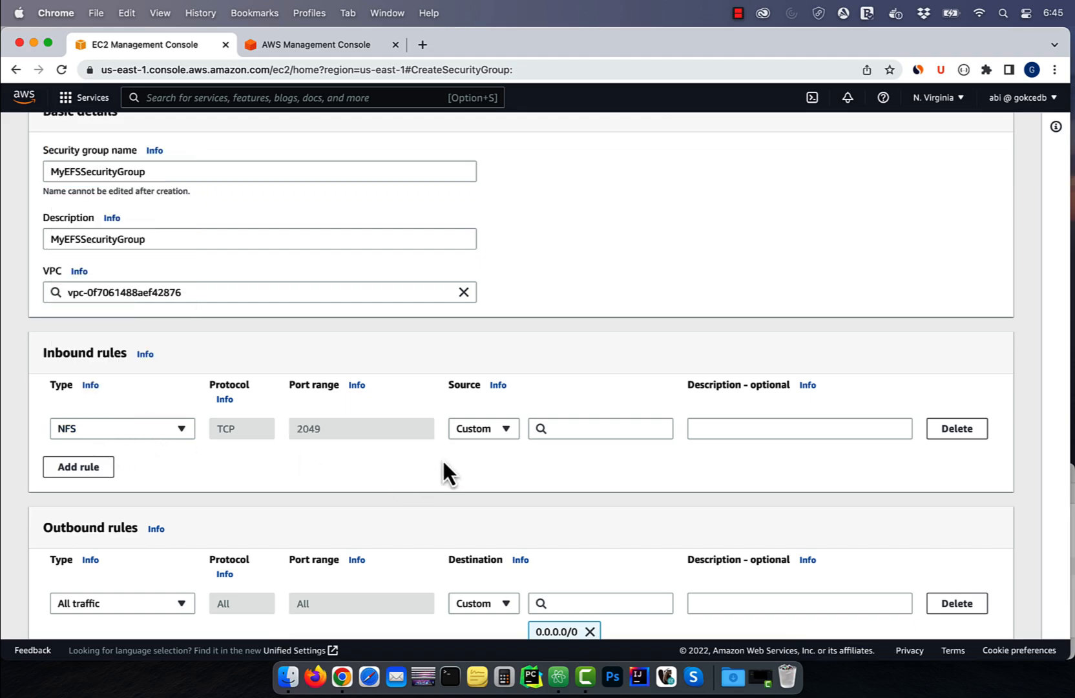
left_click(599, 429)
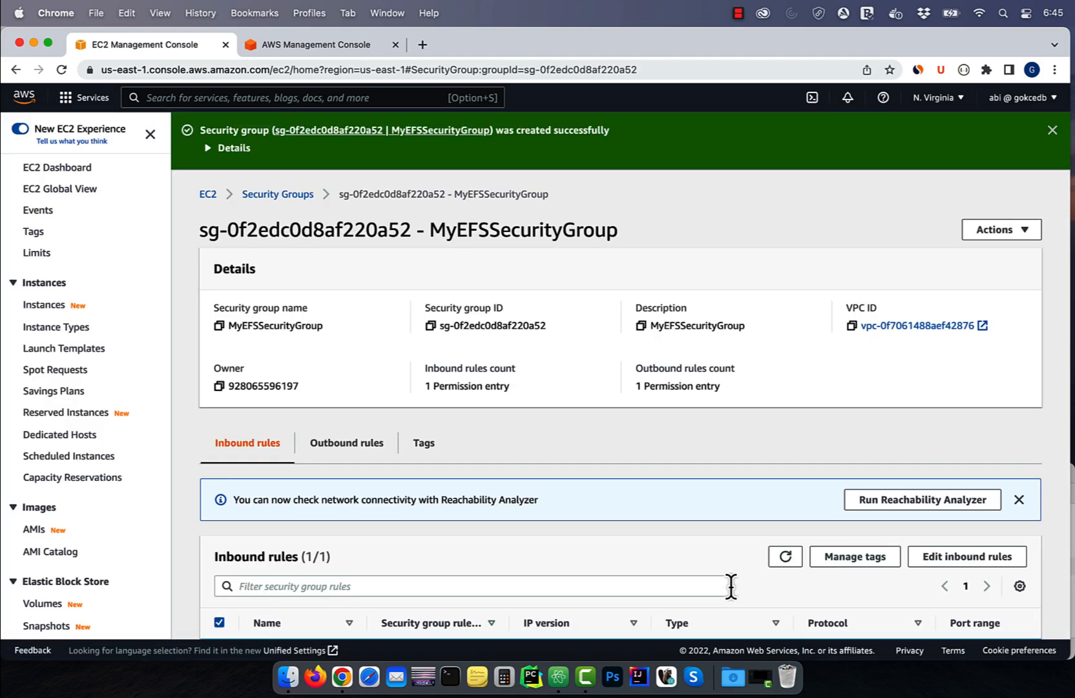
In the second tab, open EFS and name the new file system 'MyEFSFileSystem'
left_click(349, 206)
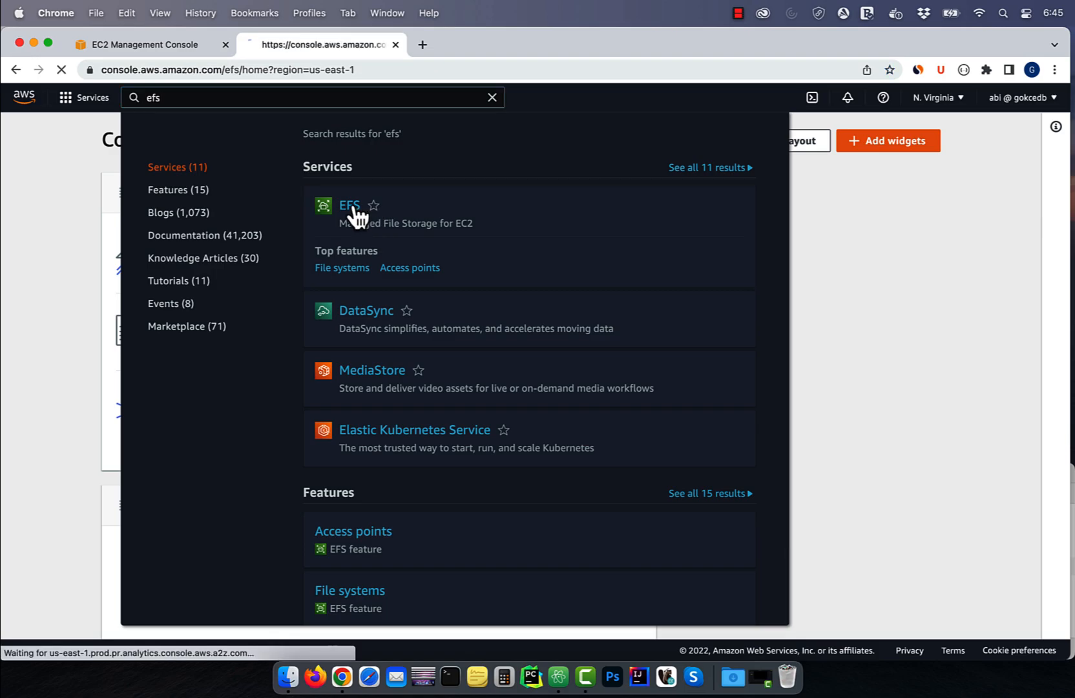
left_click(349, 206)
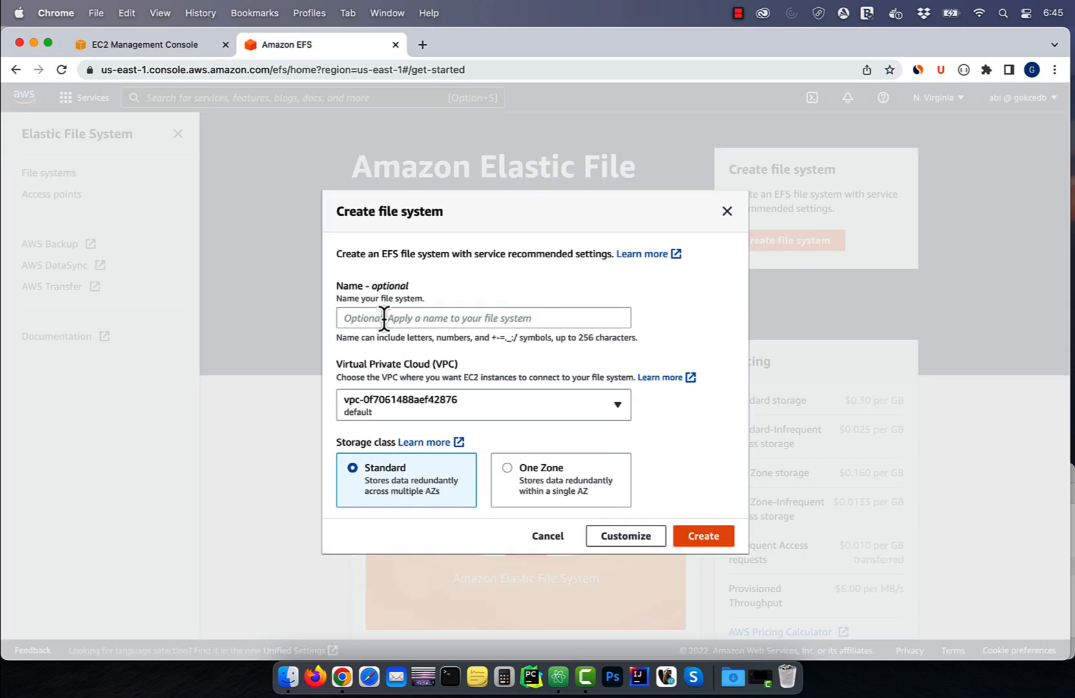
type("MyEFSFi")
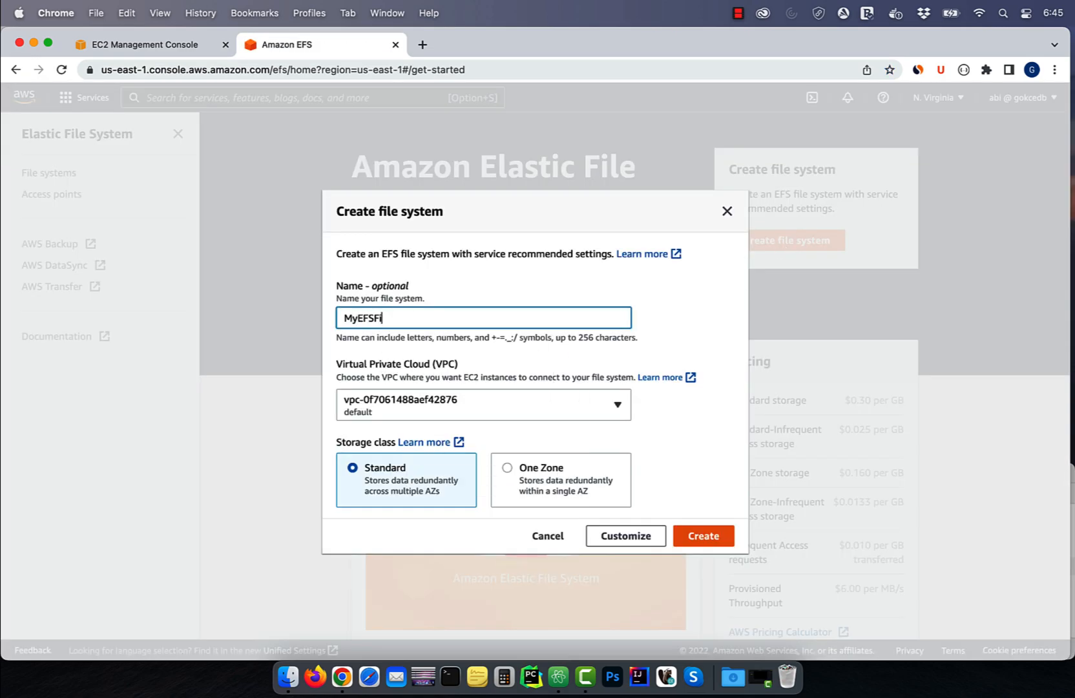
type("ileSystem")
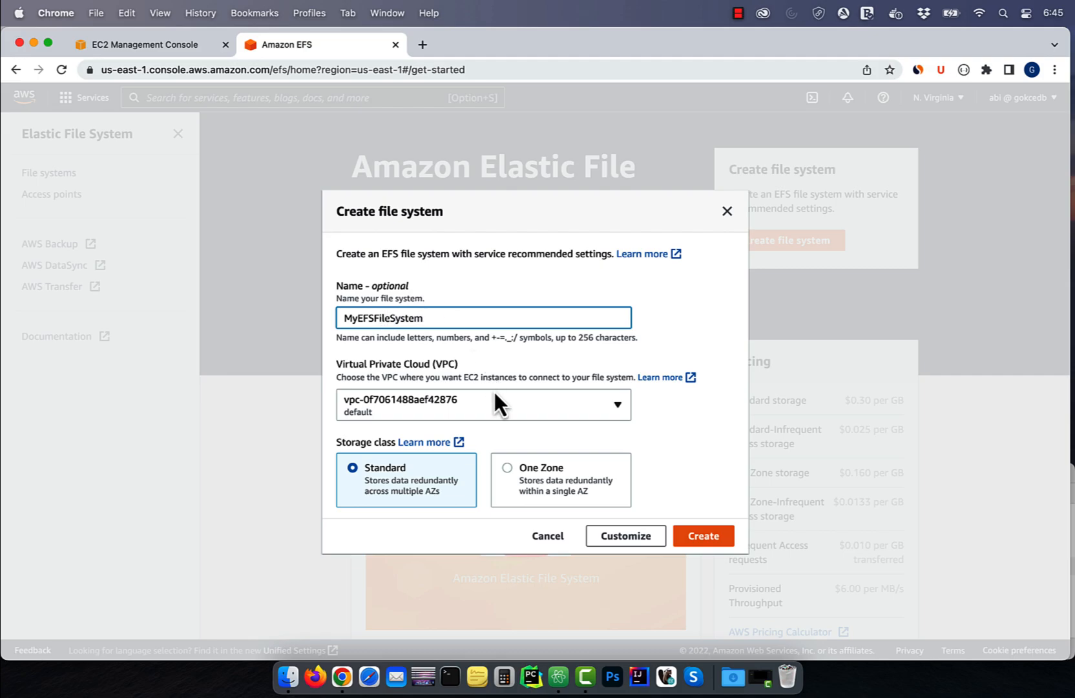
mouse_move(522, 544)
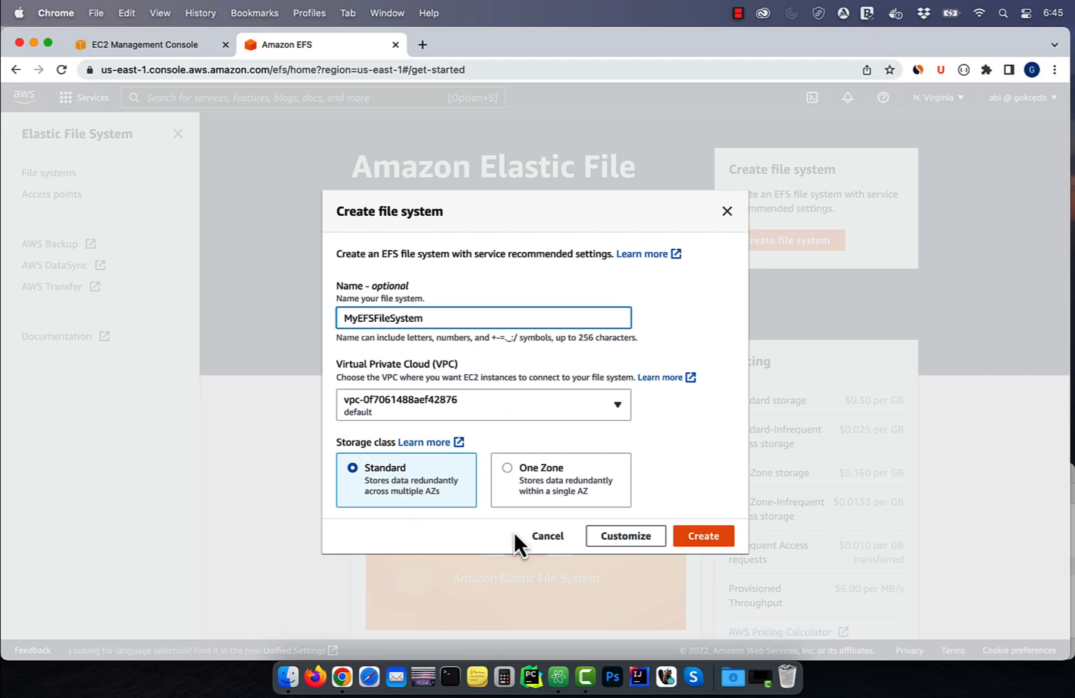
left_click(624, 536)
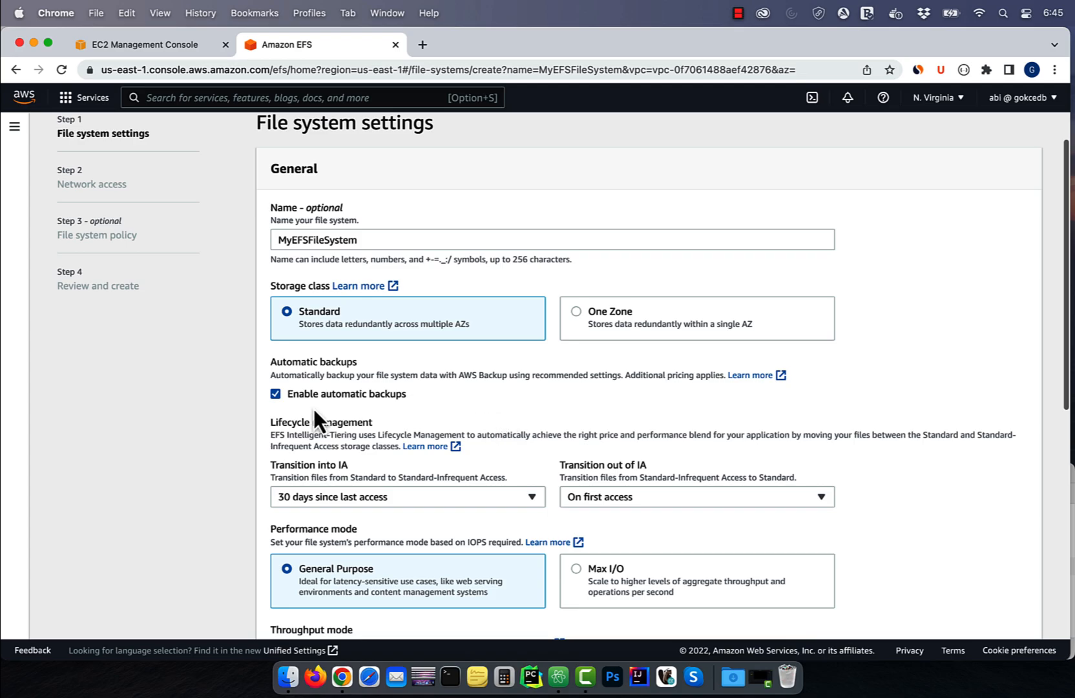
left_click(407, 496)
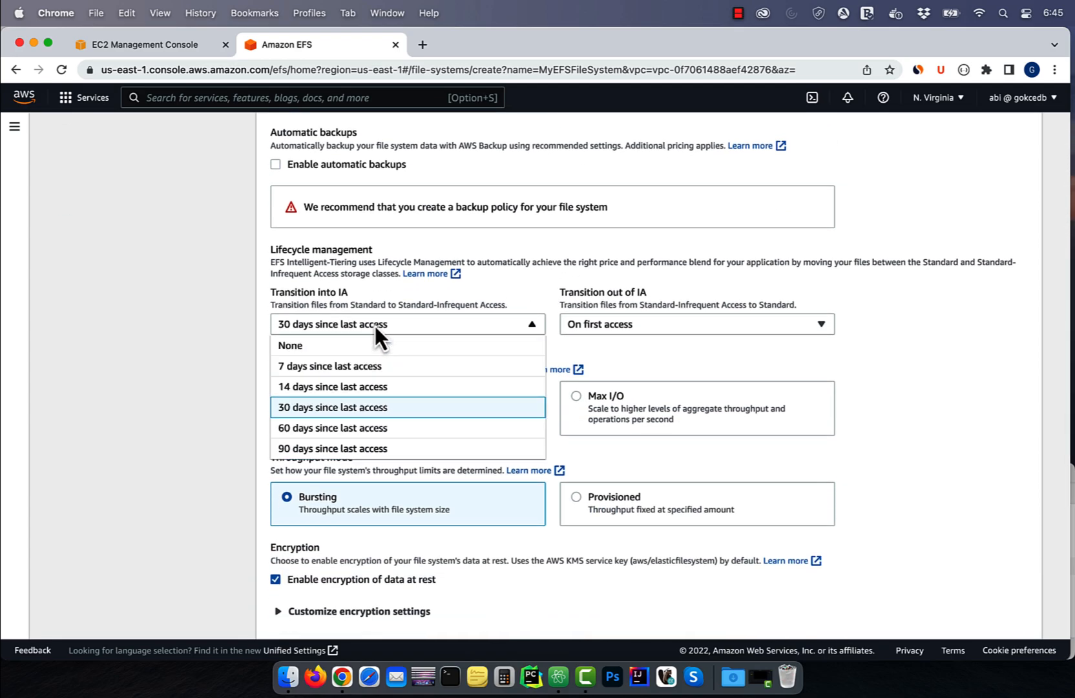
left_click(289, 345)
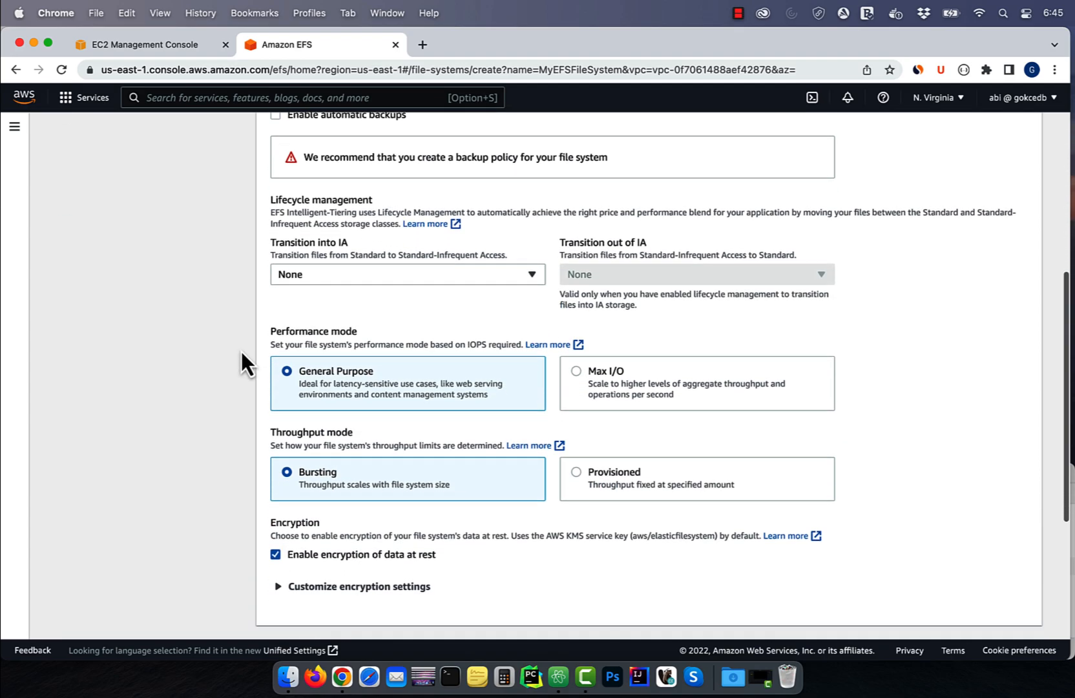
scroll("down", 3)
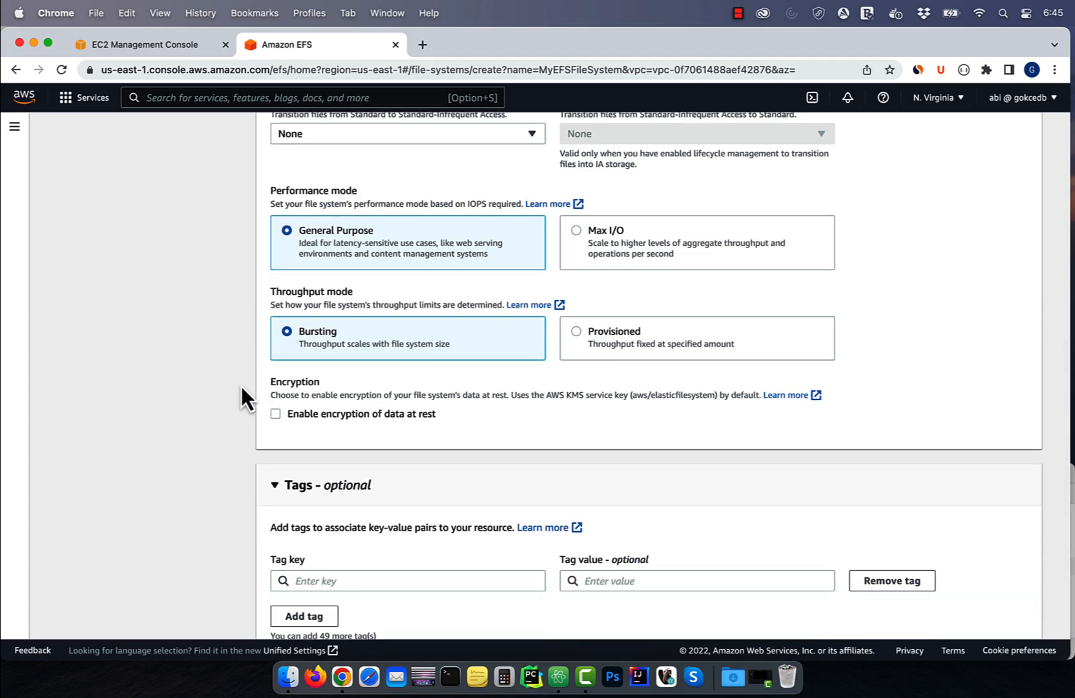
scroll("down", 3)
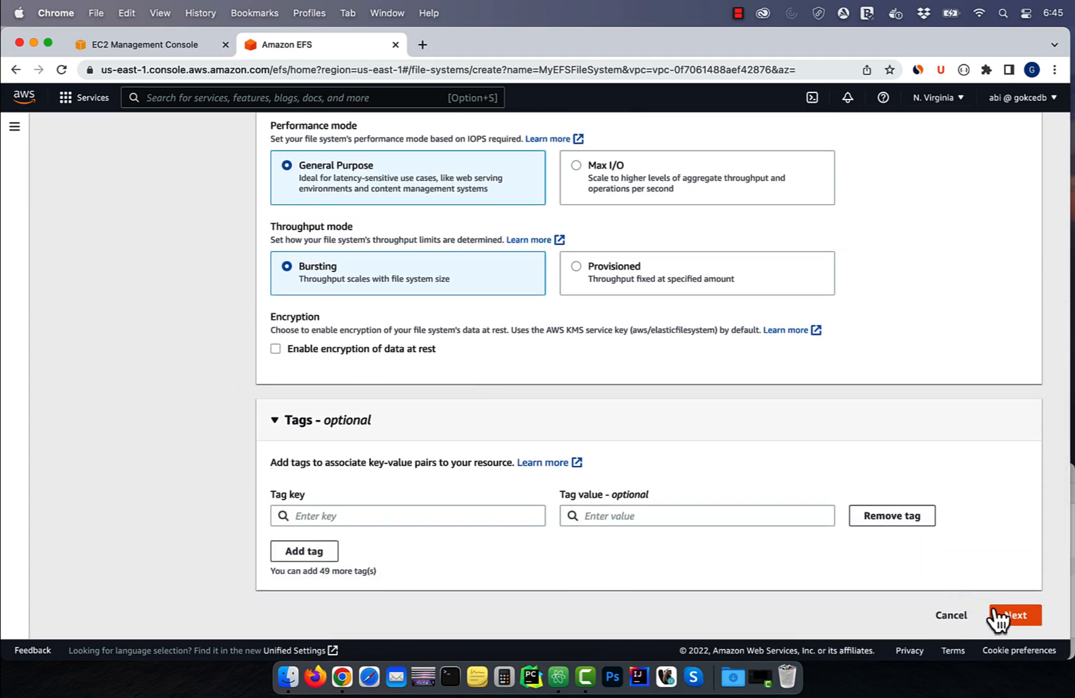
Remove extra mount targets, assign MyEFSSecurityGroup, and skip the file system policy
left_click(1013, 615)
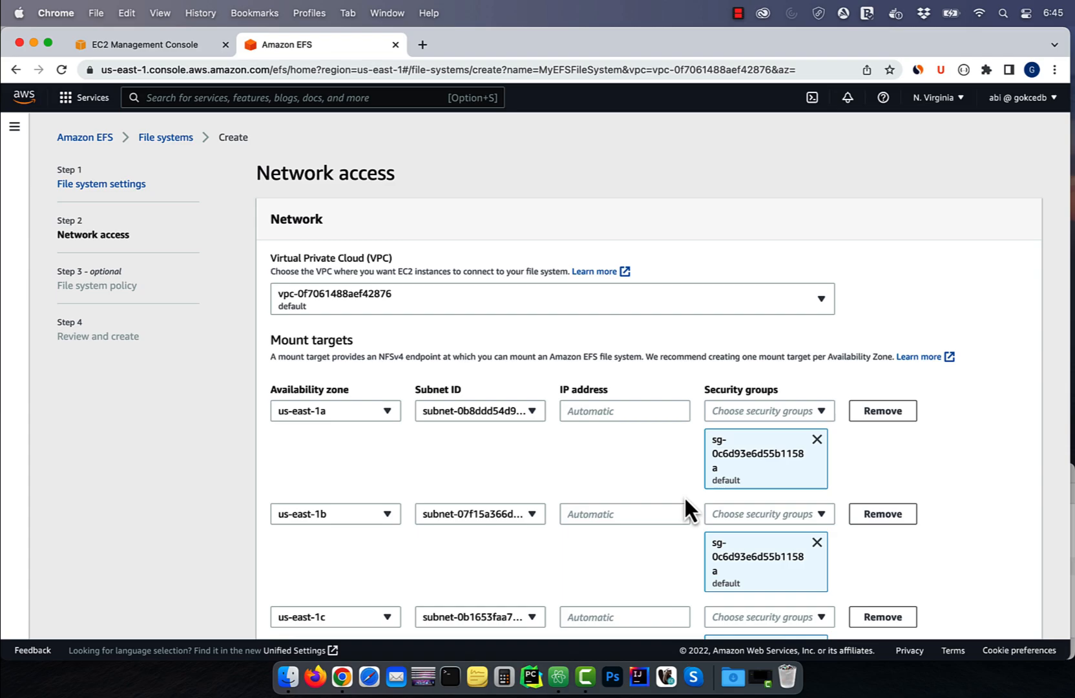
scroll("down", 3)
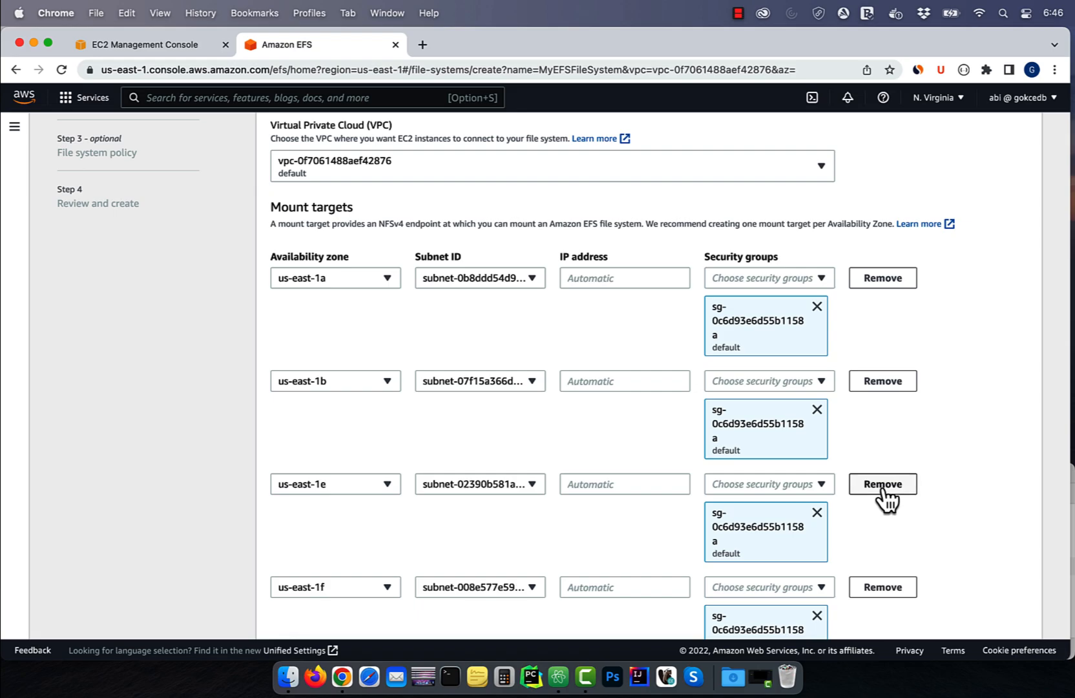
left_click(882, 484)
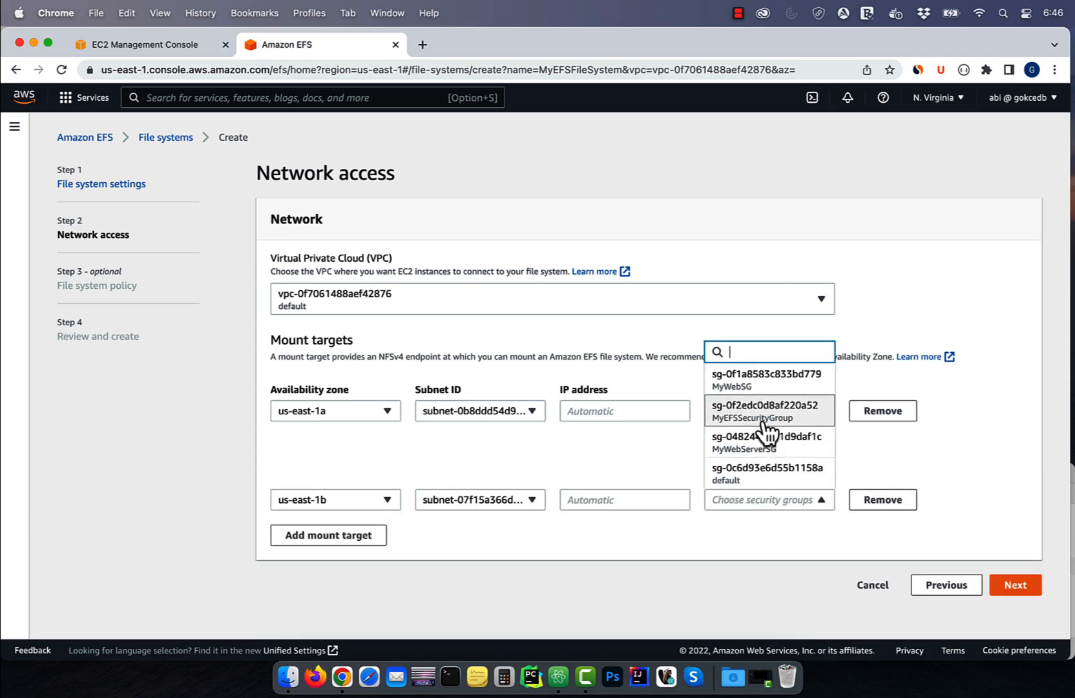
left_click(1014, 584)
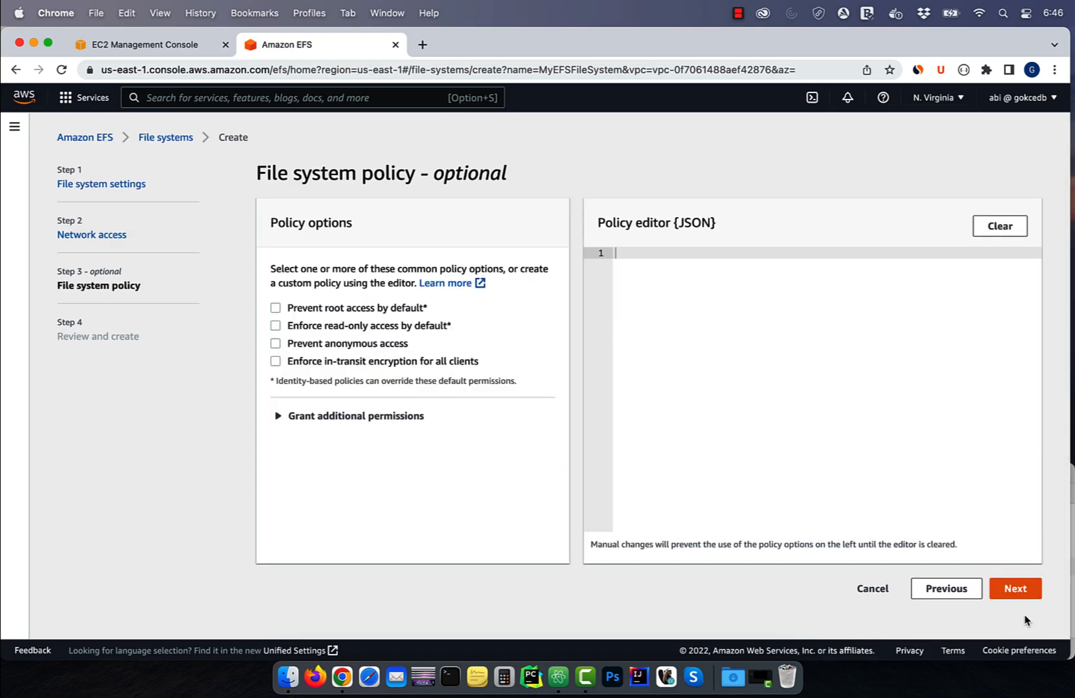
left_click(1014, 588)
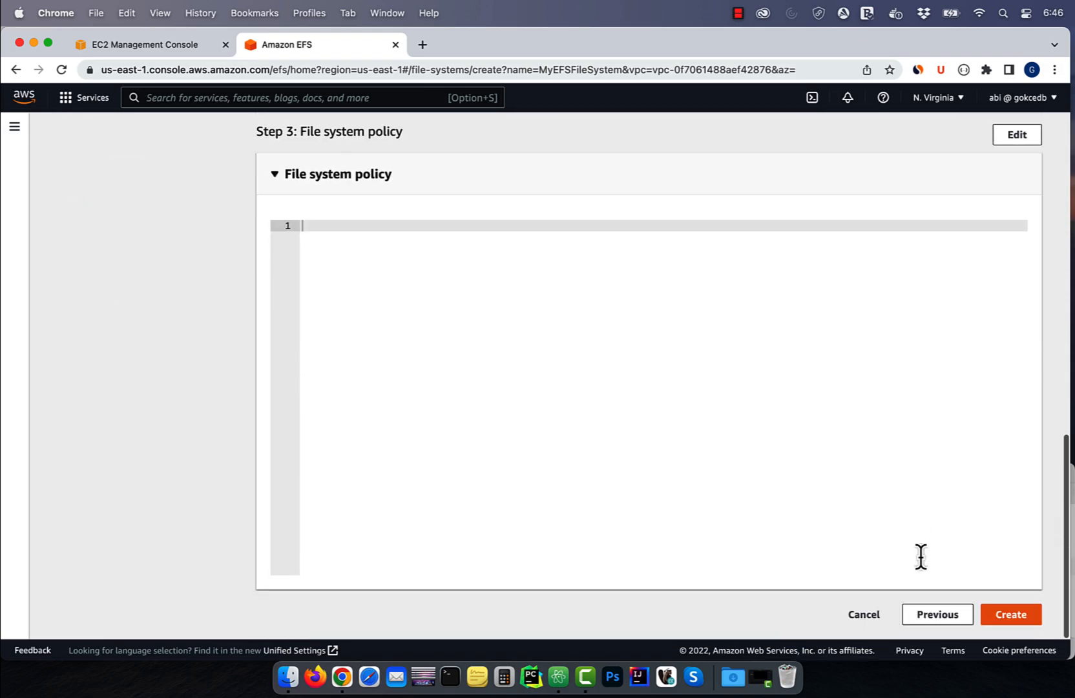
left_click(1010, 613)
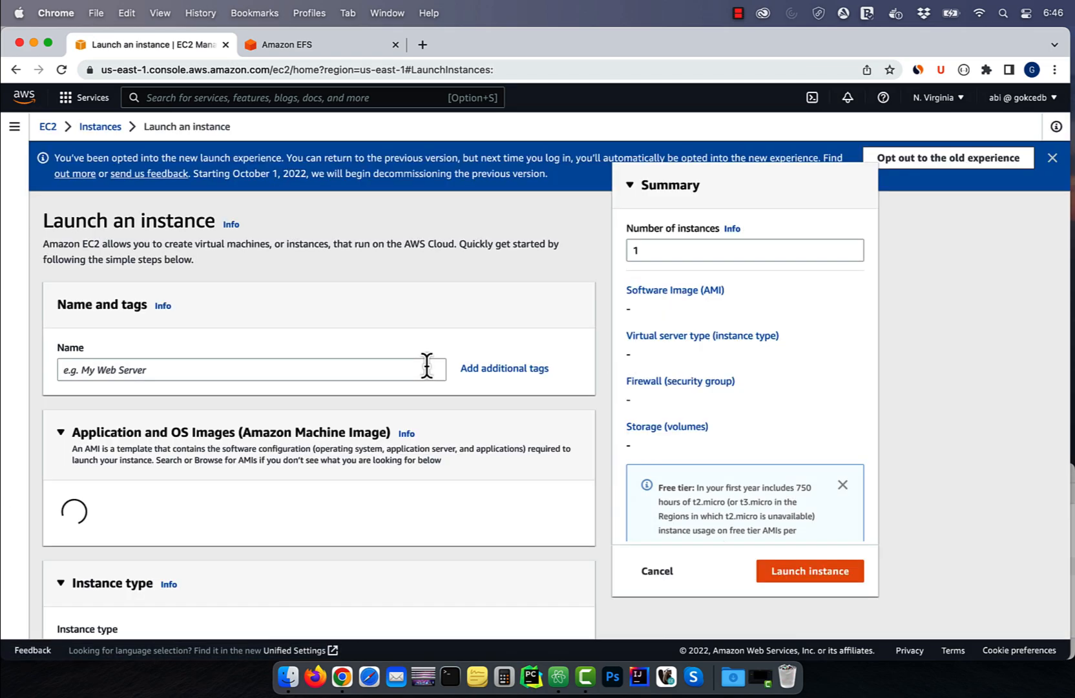
Launch 'MyServer1a' with a key pair and MyWebServerSG, then list all instances
type("My")
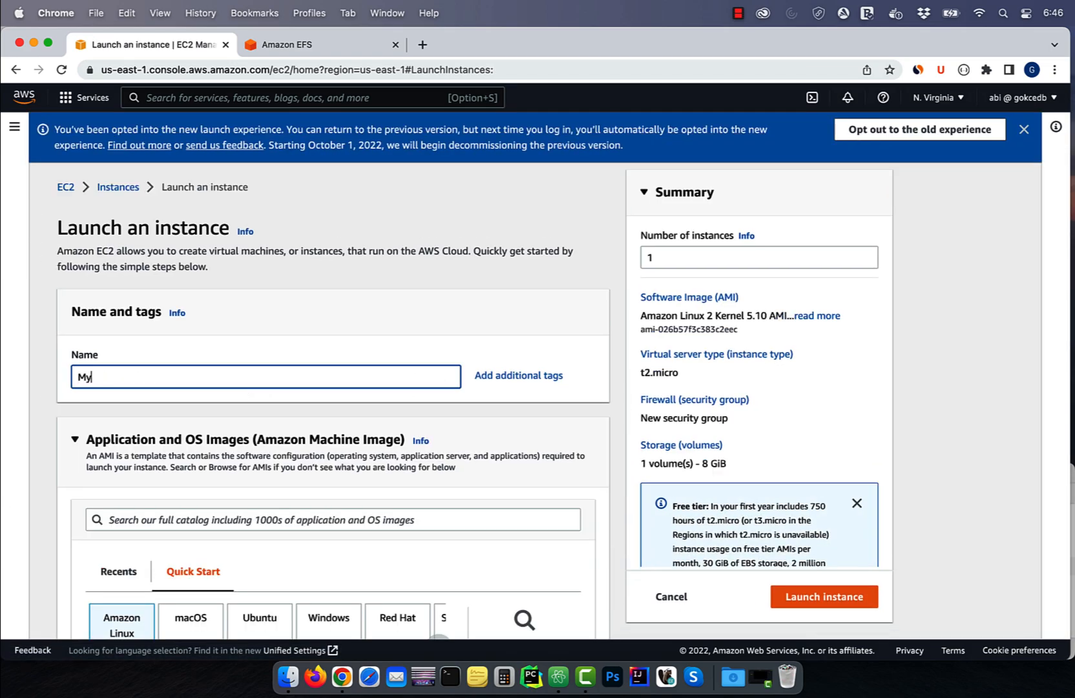
type("Server1a")
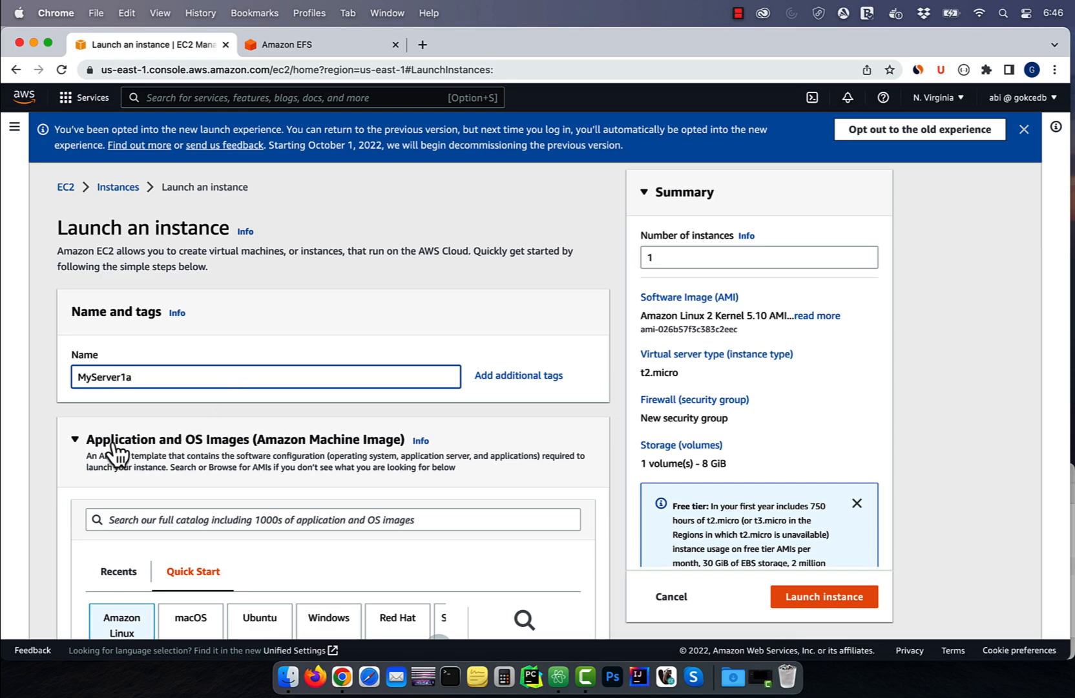
left_click(264, 358)
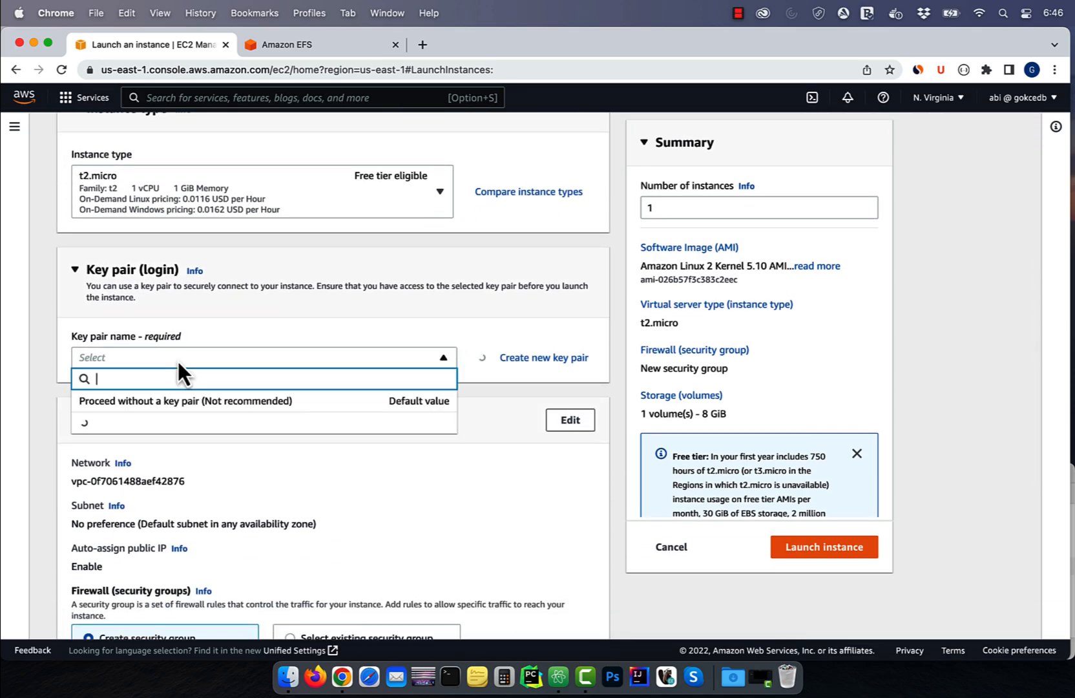
left_click(186, 401)
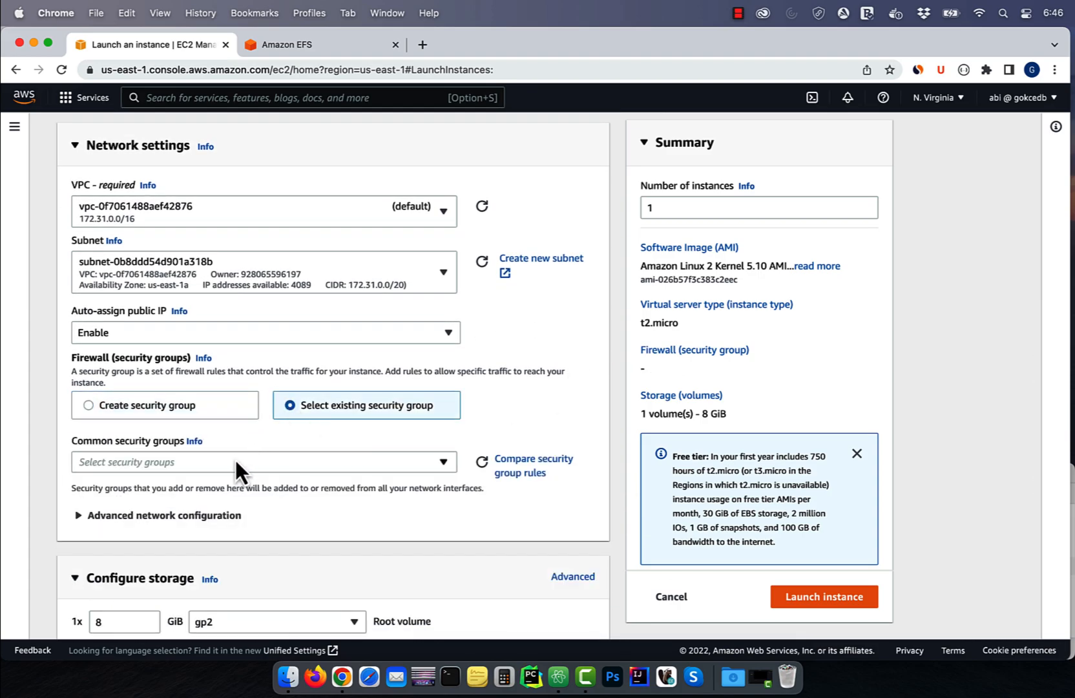
left_click(264, 461)
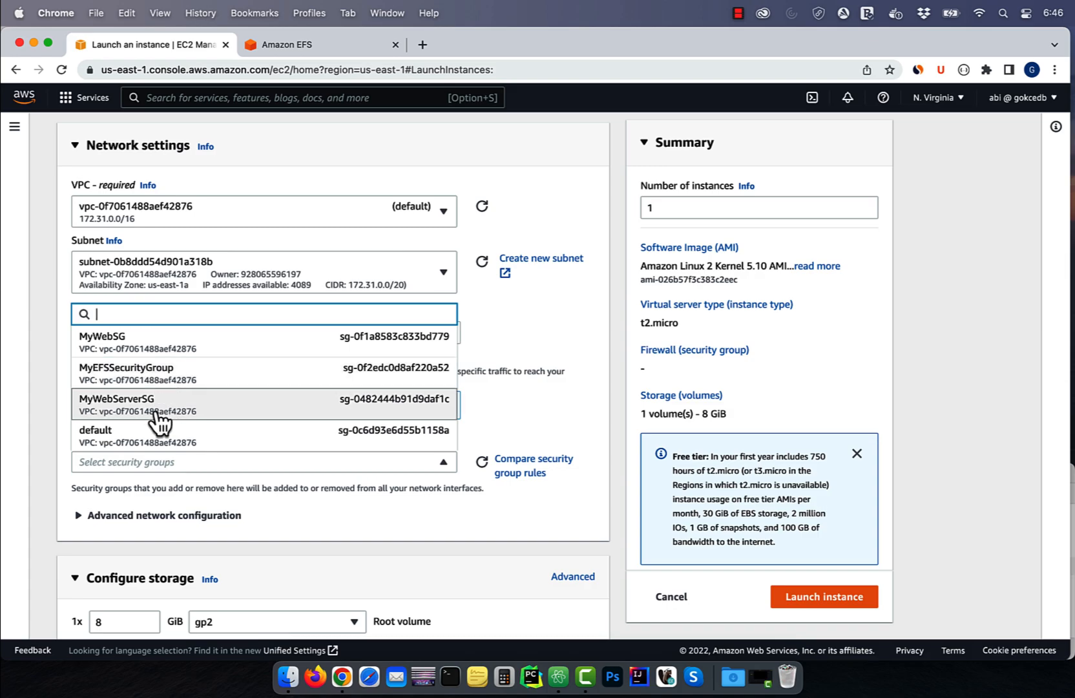
left_click(116, 397)
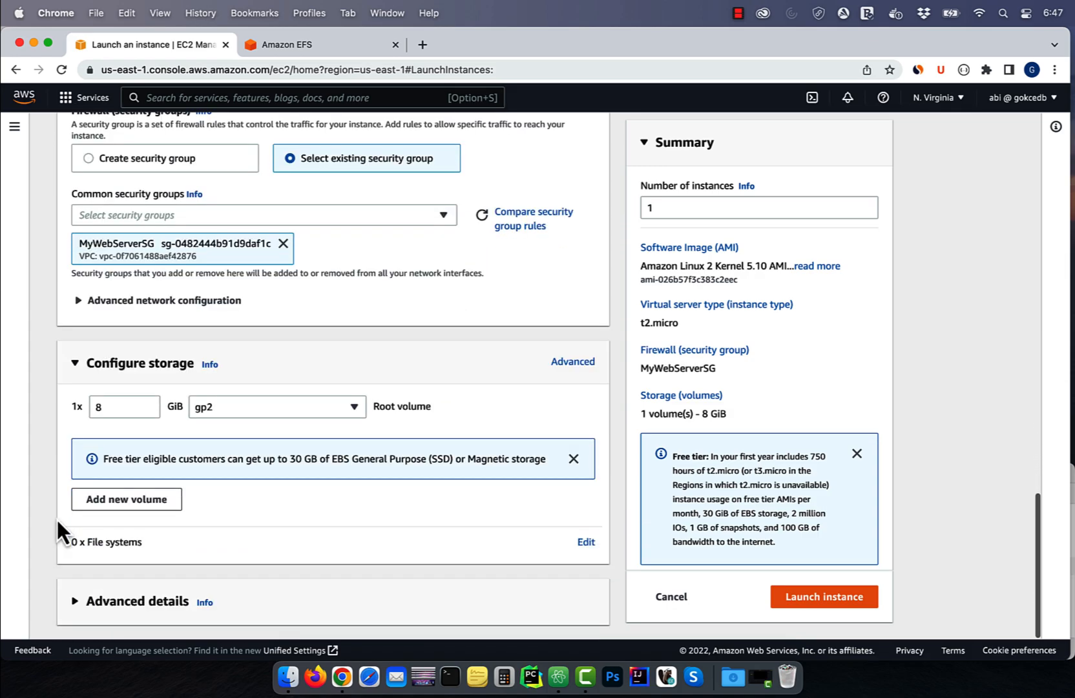
left_click(824, 597)
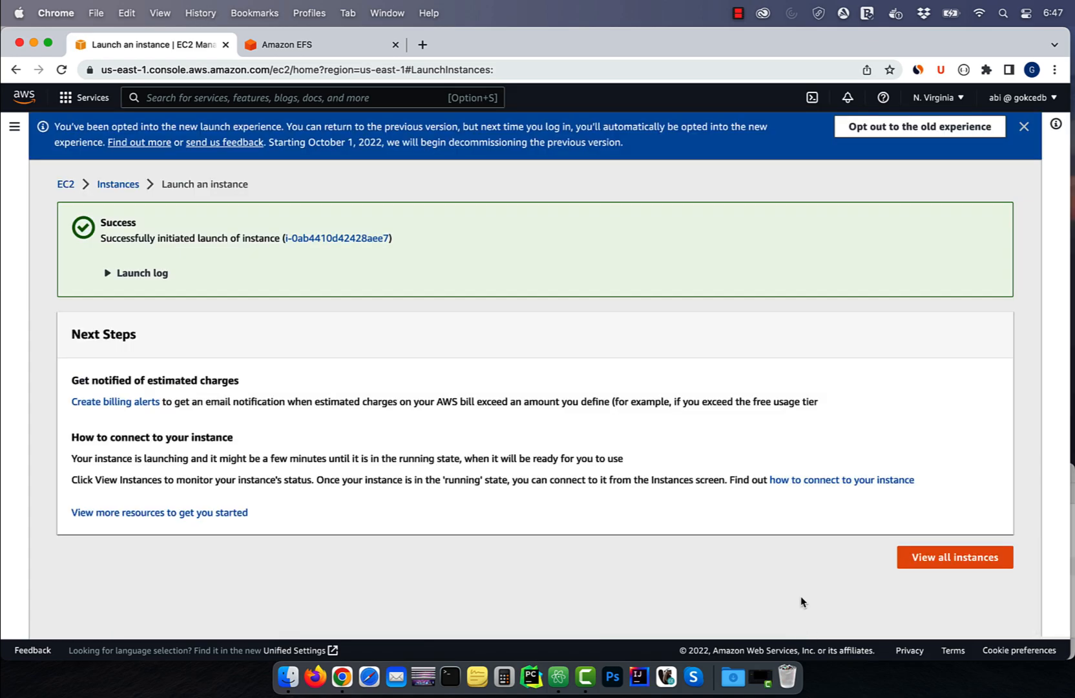
left_click(953, 556)
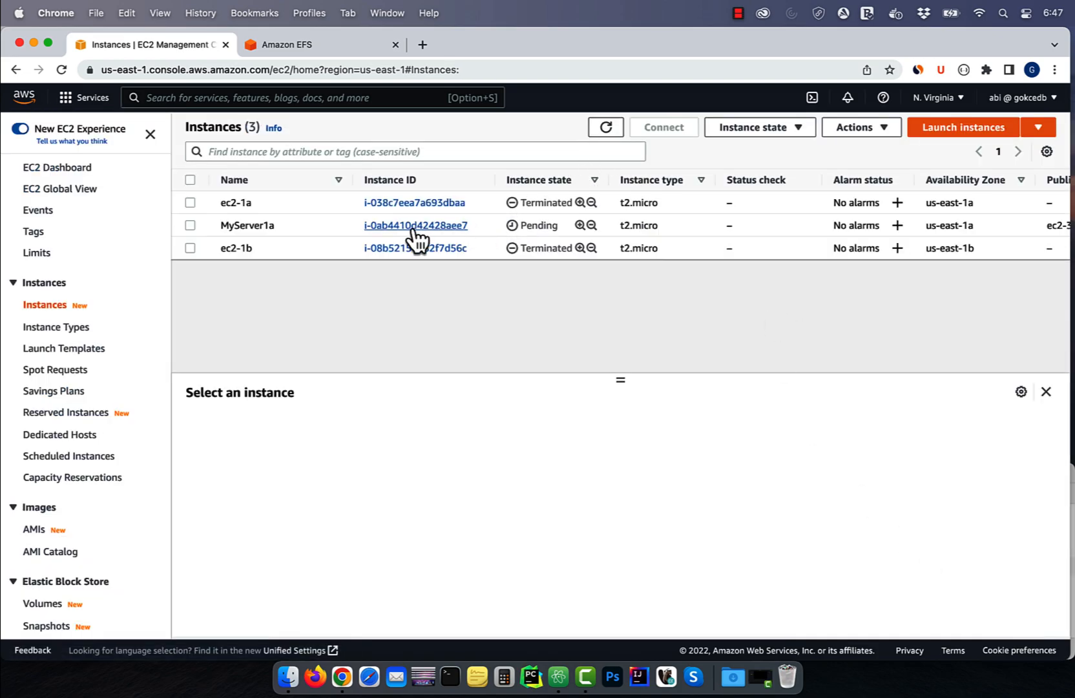
Use 'Launch more like this' on MyServer1a to launch MyServer1b in us-east-1b
left_click(191, 225)
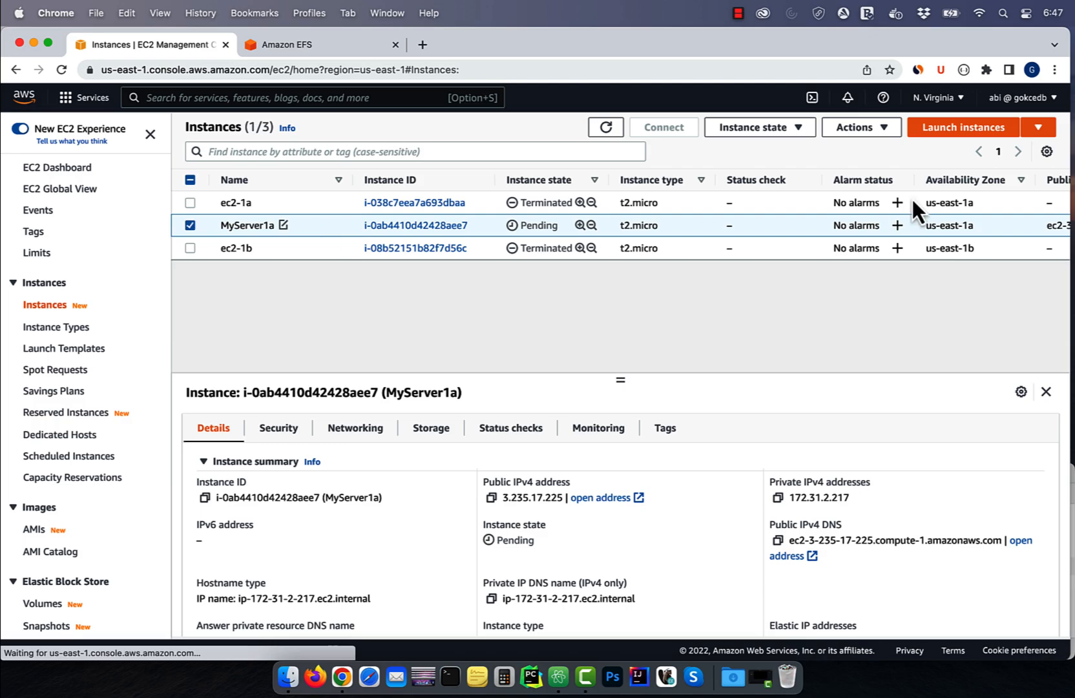
left_click(963, 127)
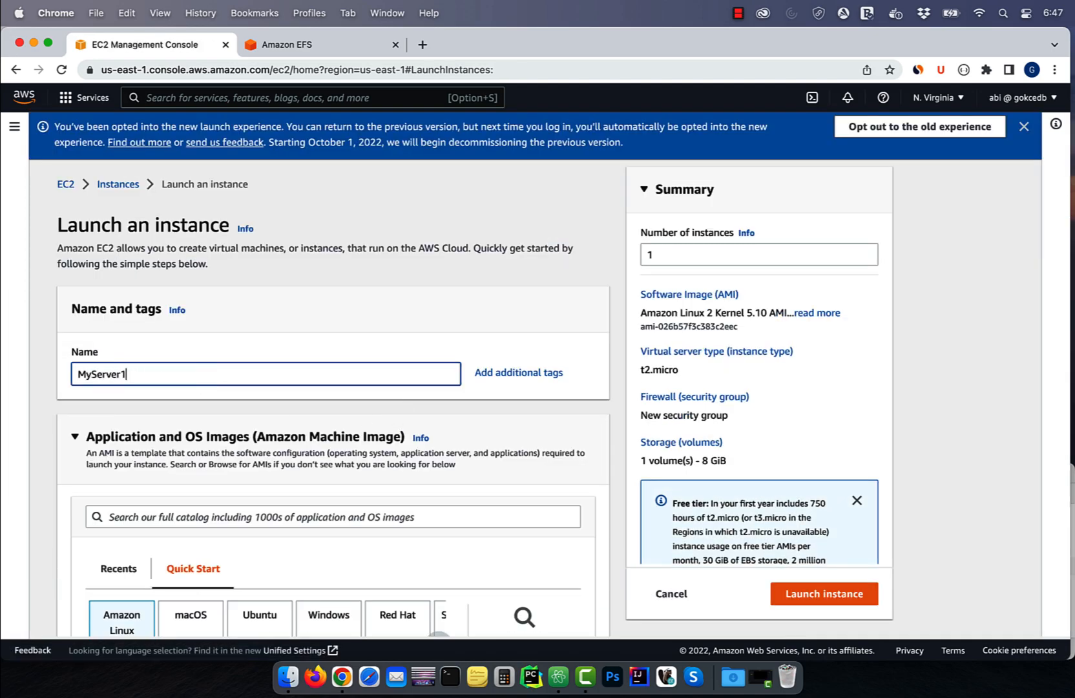
scroll("down", 3)
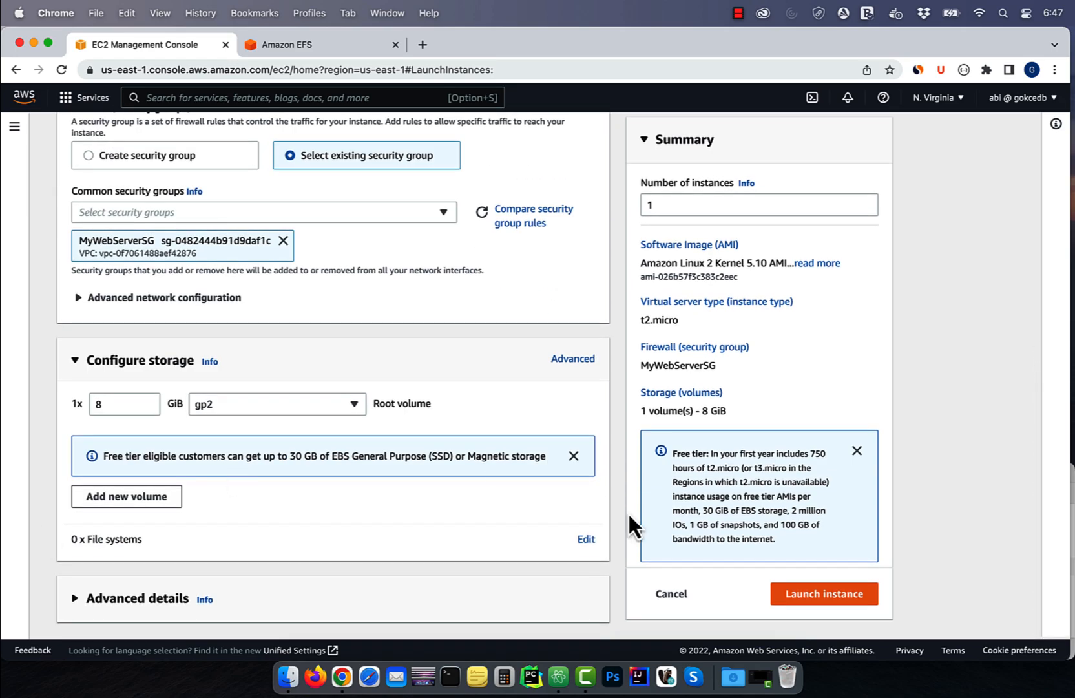
left_click(823, 593)
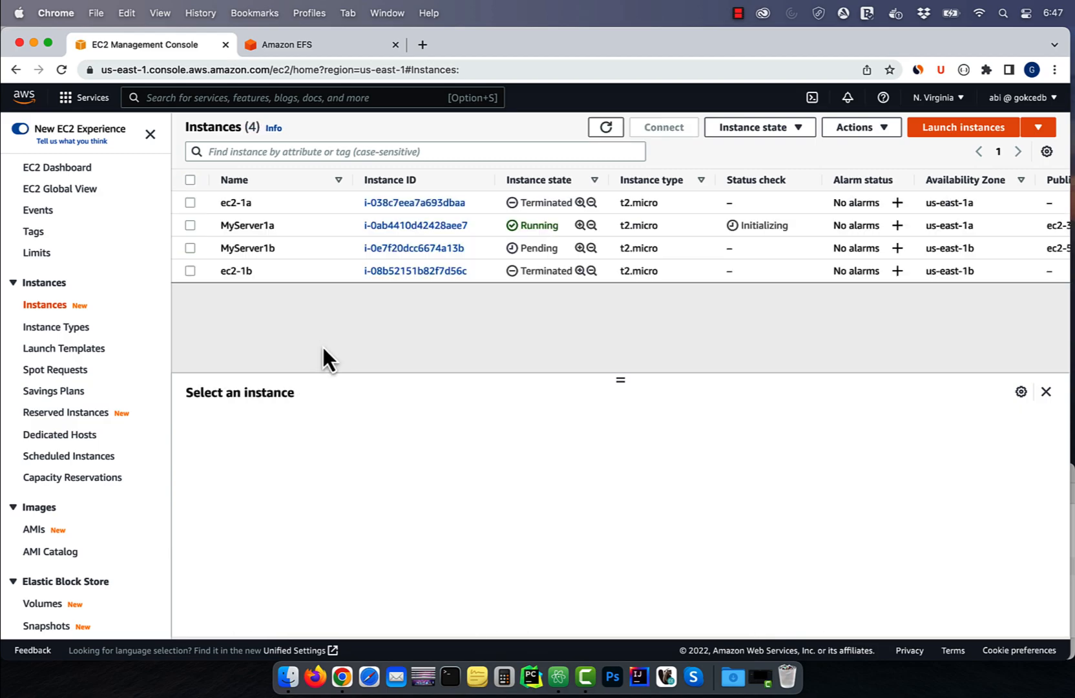
mouse_move(319, 237)
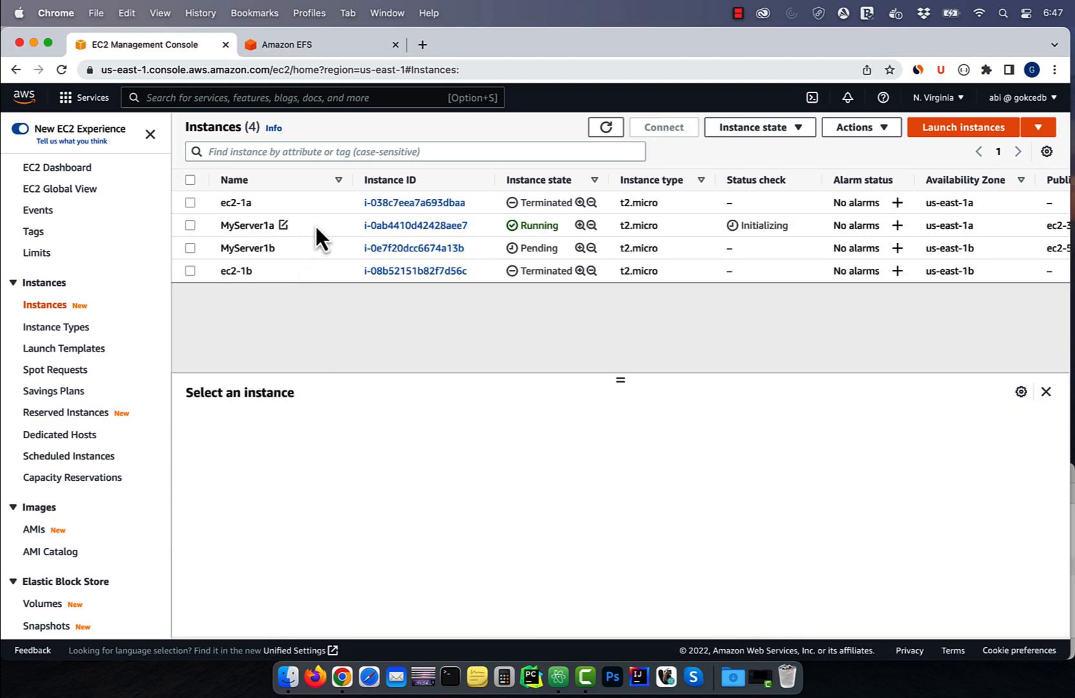
Connect to MyServer1a, install amazon-efs-utils, and run 'sudo mkdir /efs'
left_click(662, 126)
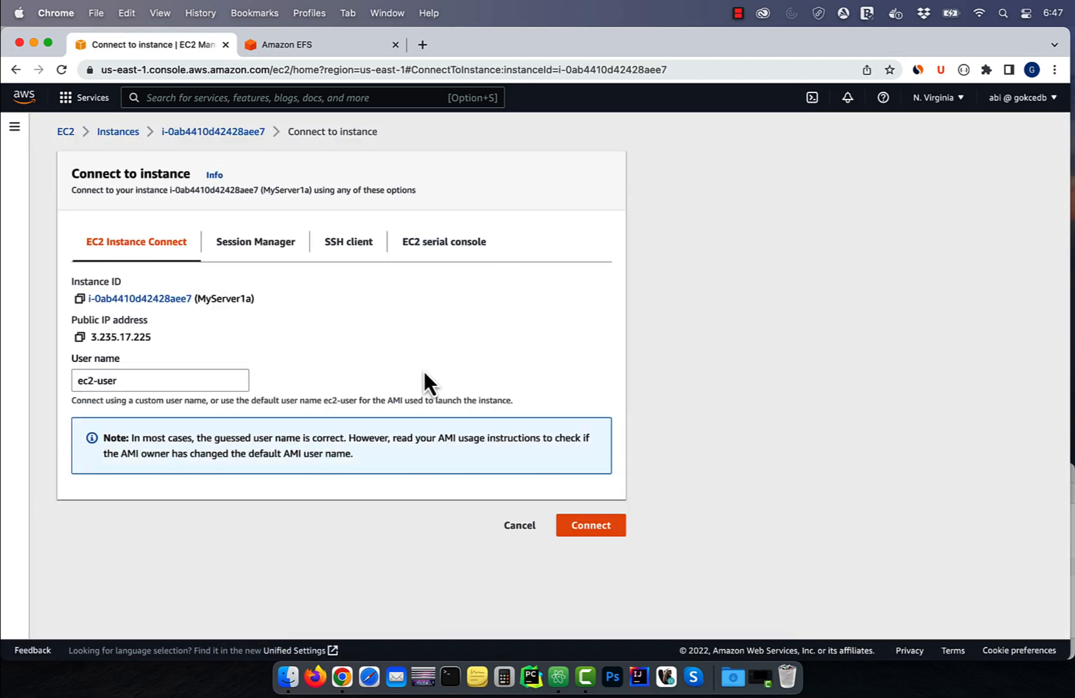
left_click(590, 525)
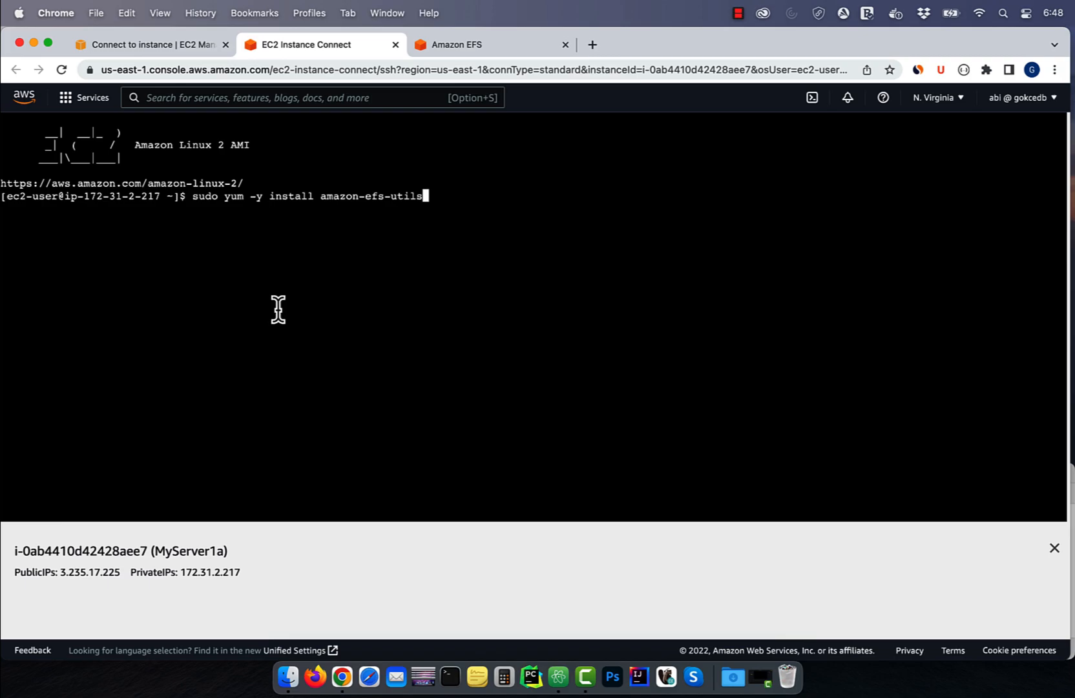
key("Return")
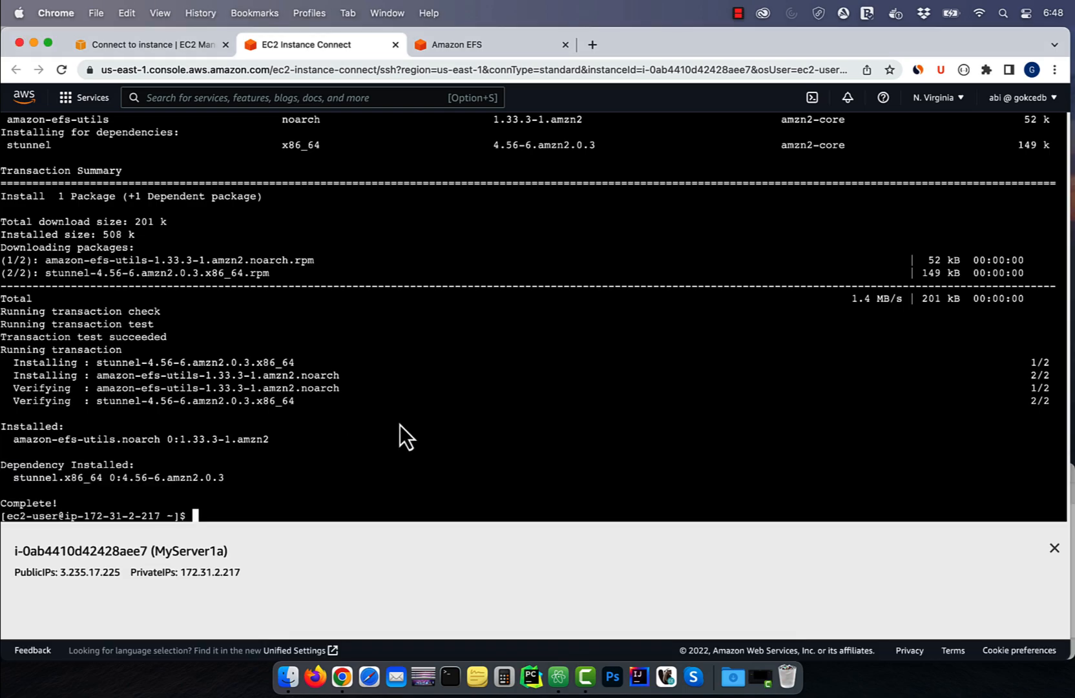
type("sudo mkdir /efs")
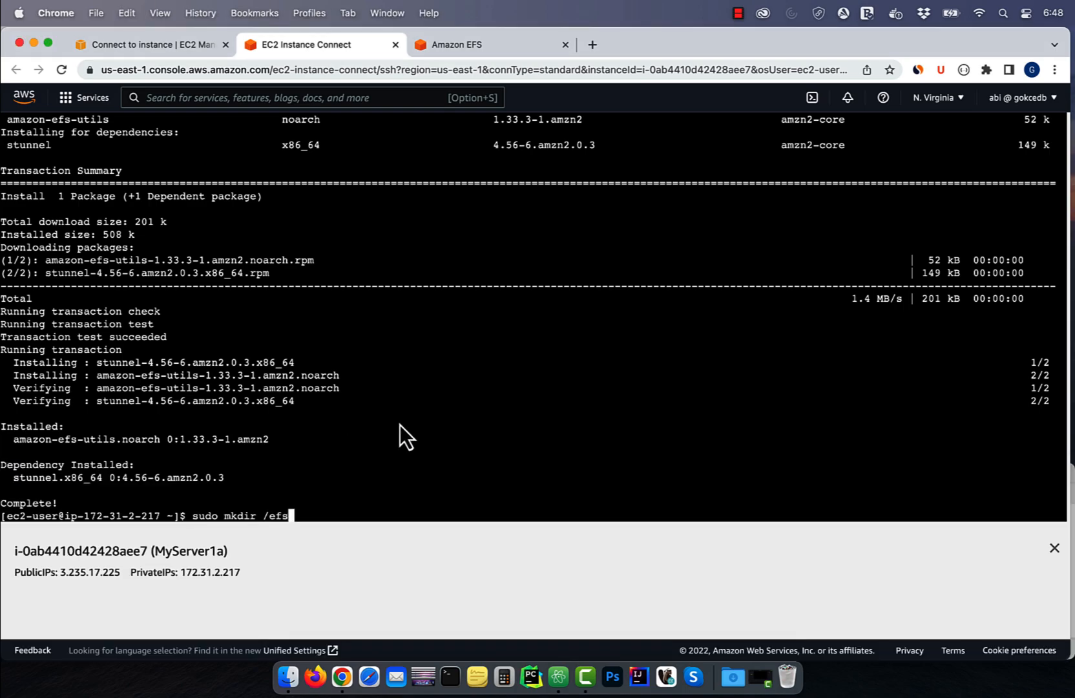
key("Return")
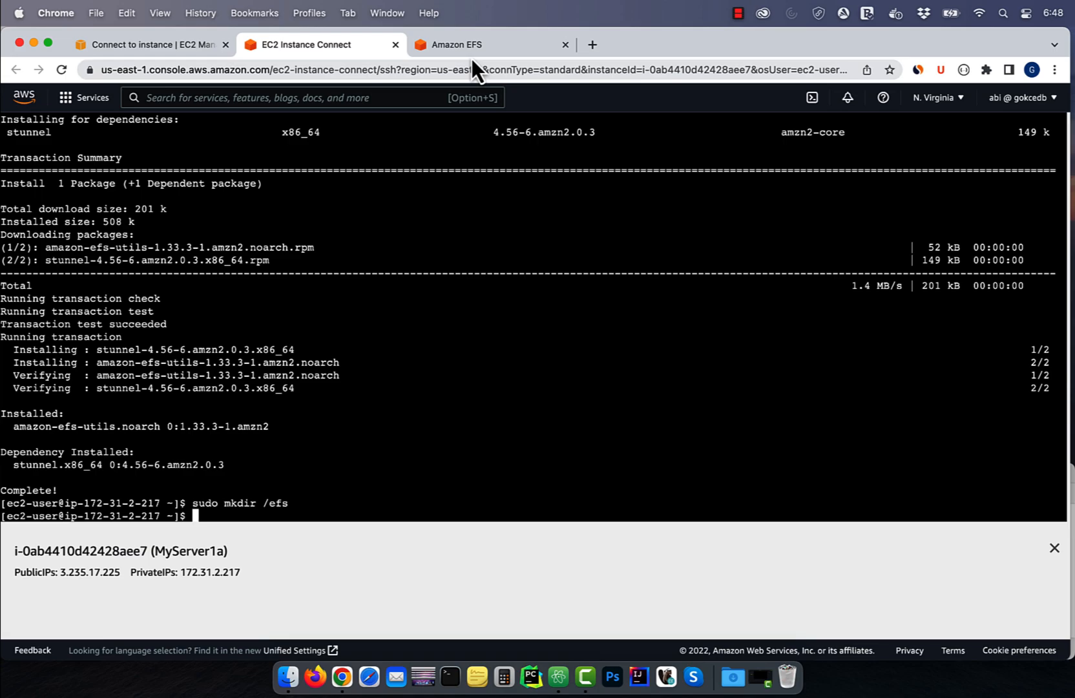
Copy the 'Using the EFS mount helper' command and return to the MyServer1a terminal
left_click(461, 45)
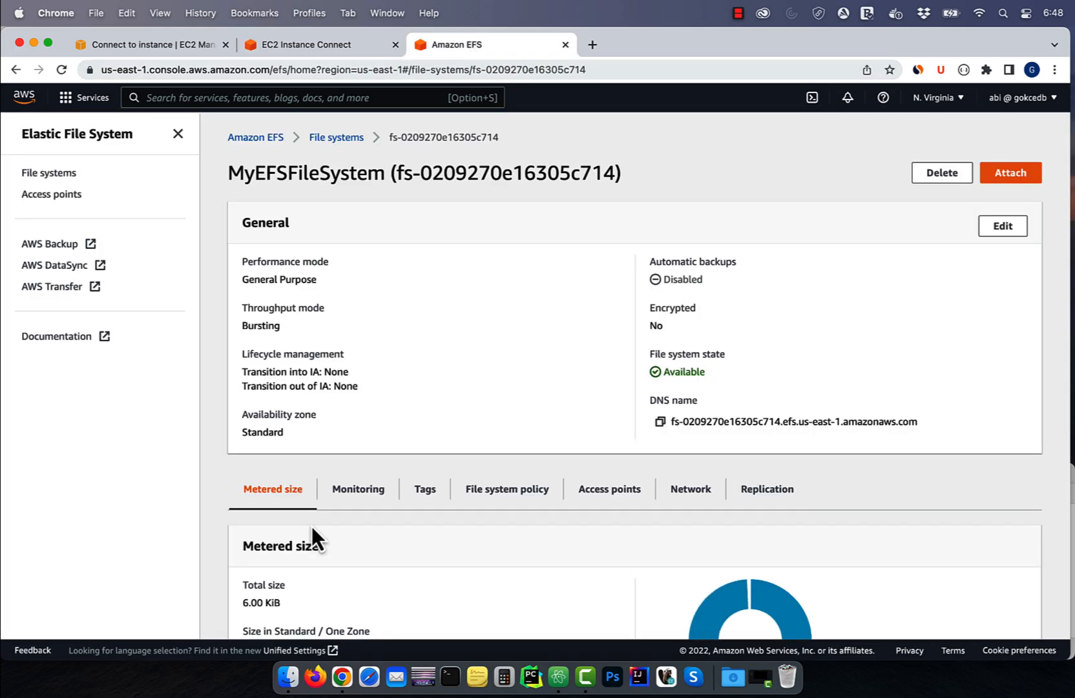
left_click(1009, 172)
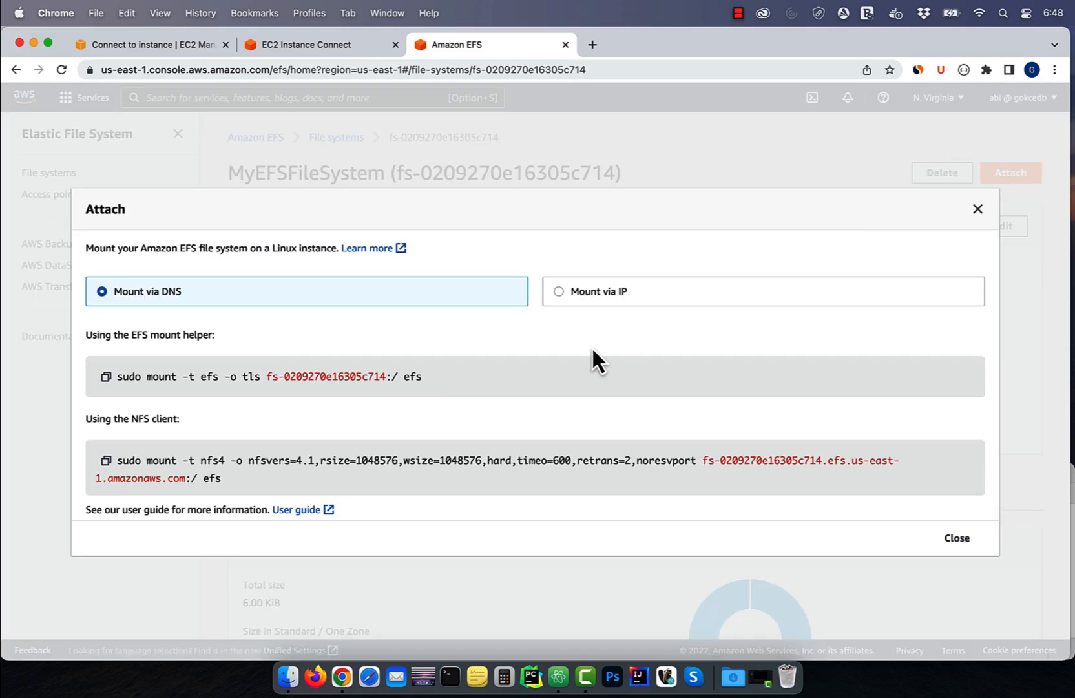
mouse_move(106, 375)
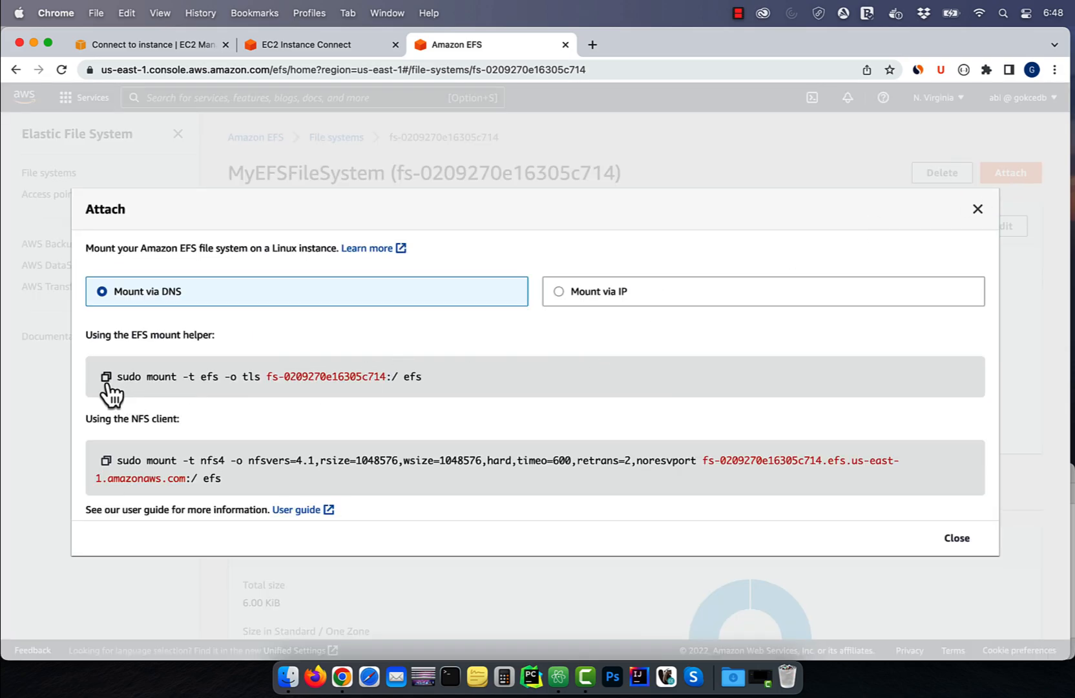
left_click(105, 376)
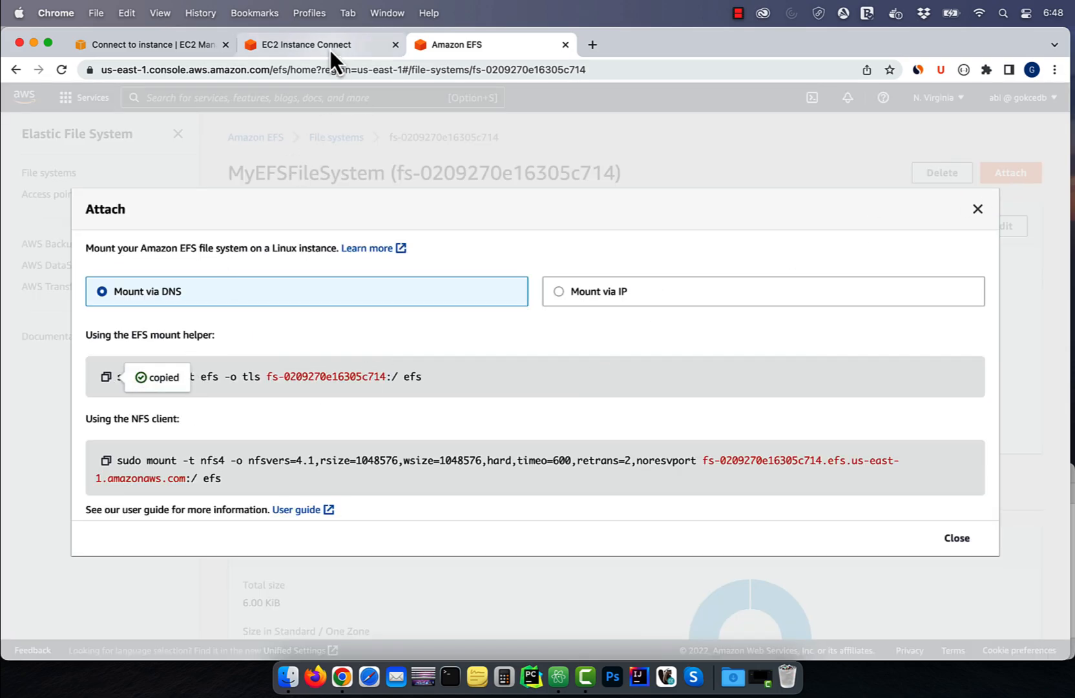
left_click(304, 45)
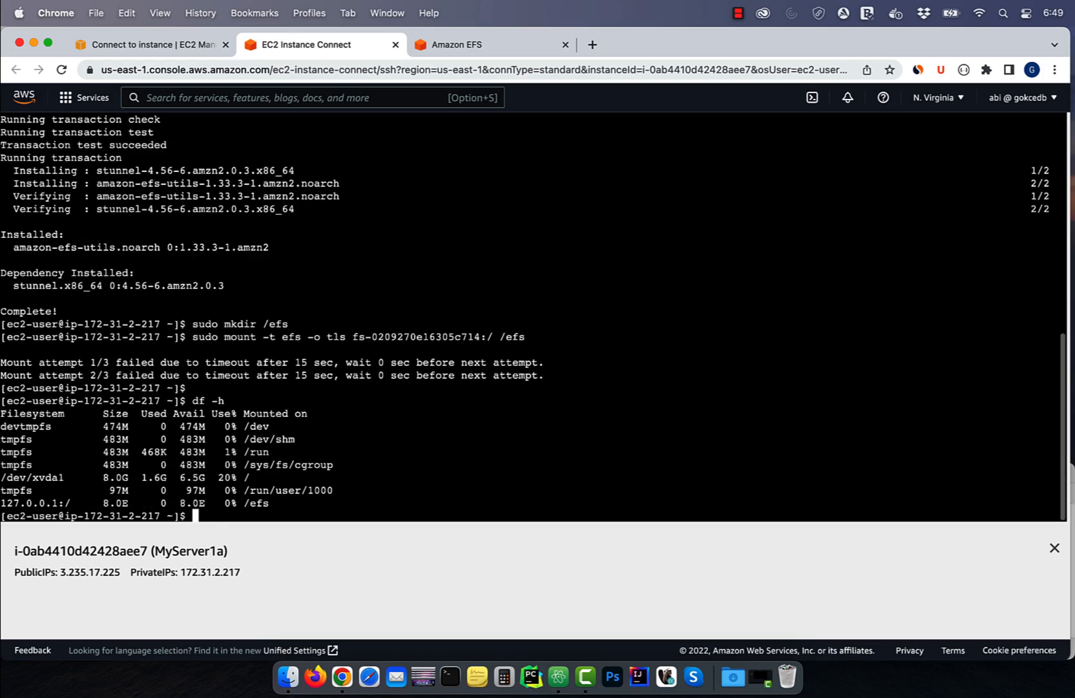
mouse_move(264, 500)
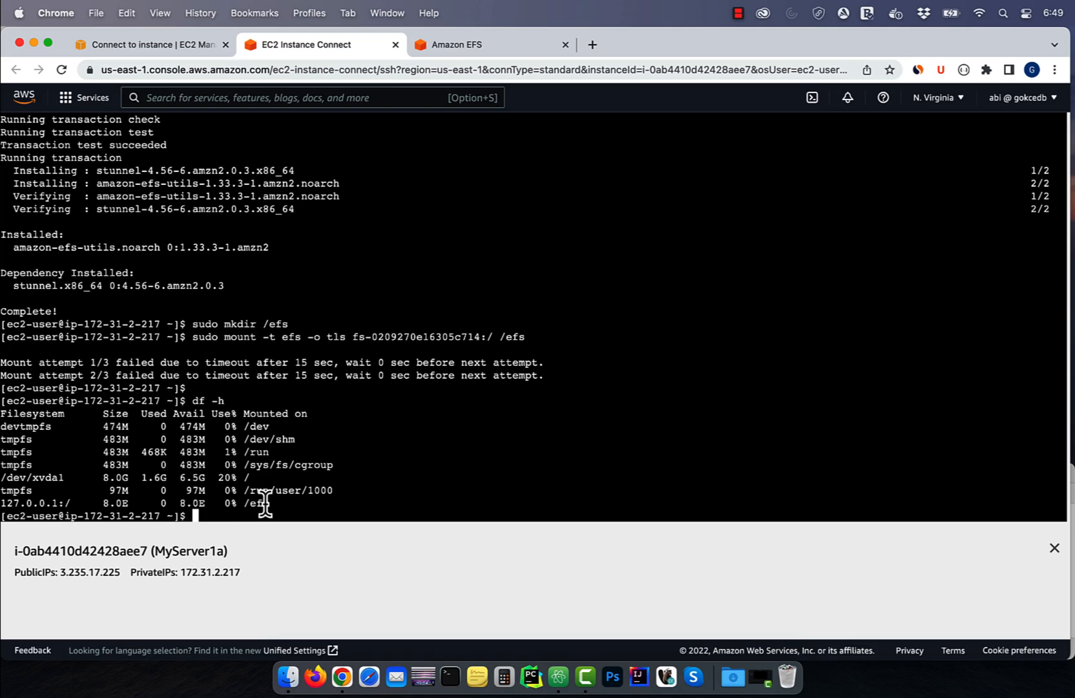
mouse_move(531, 677)
type("cd /efs")
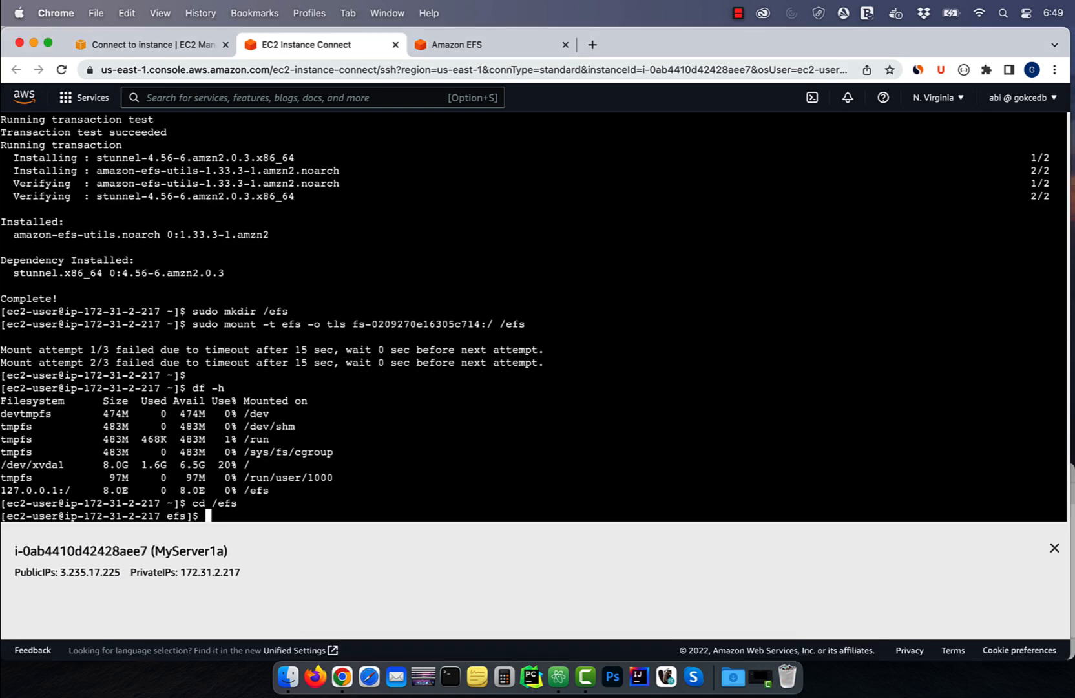
Write "test message" into test.txt on the EFS mount and print its contents
left_click(558, 677)
type("ls -ltrh")
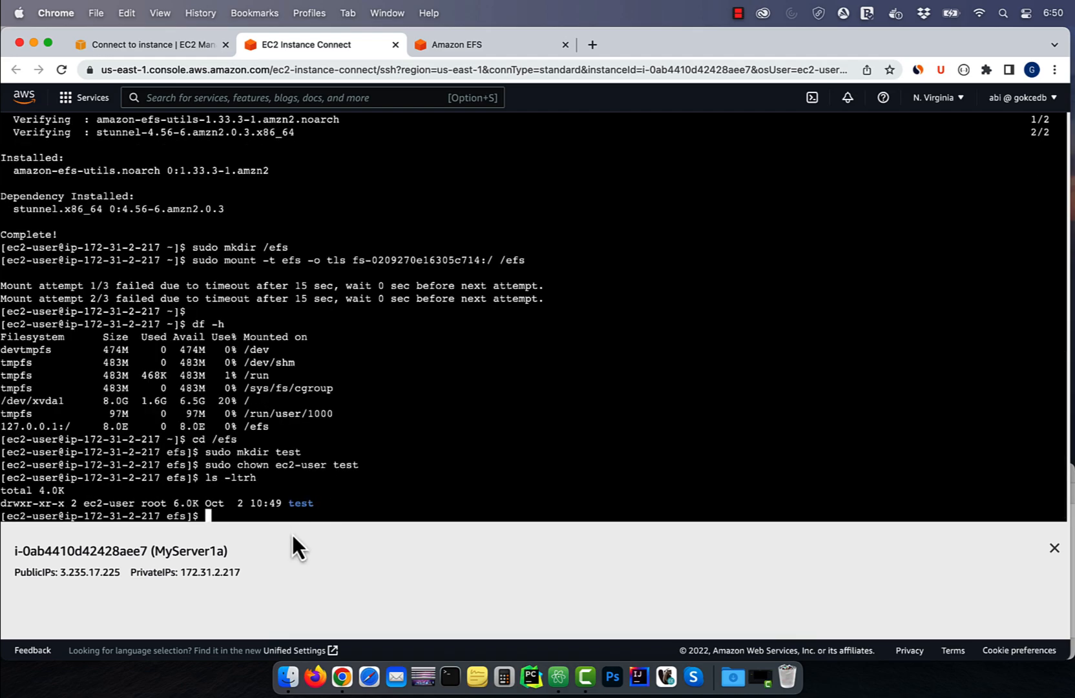
mouse_move(423, 443)
type("cd test")
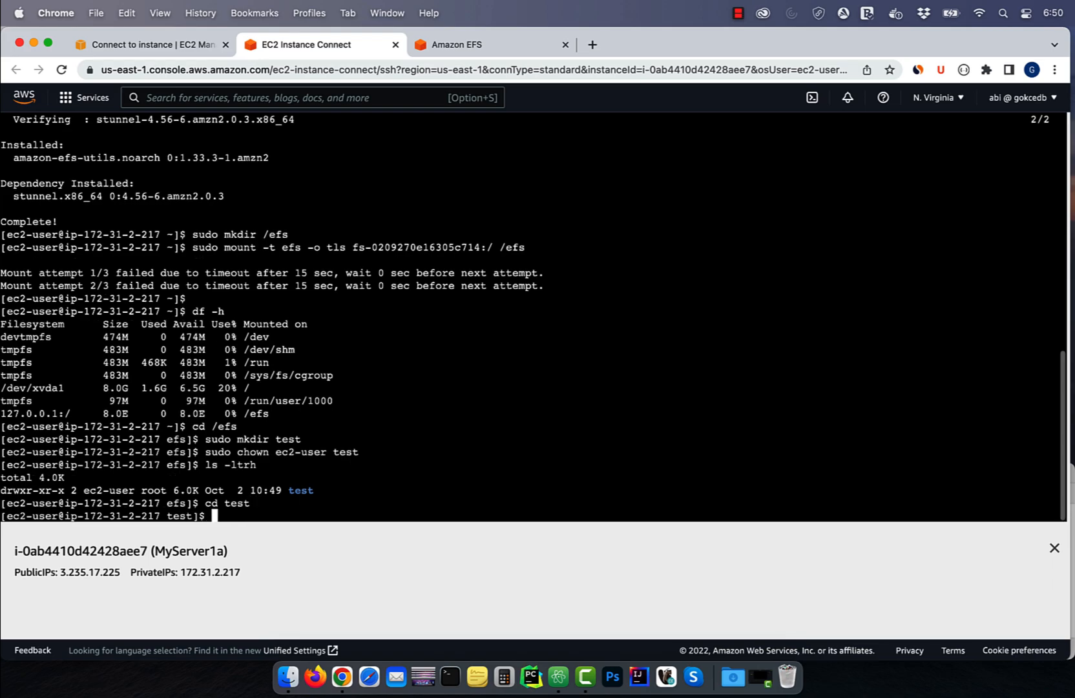
type("echo \"")
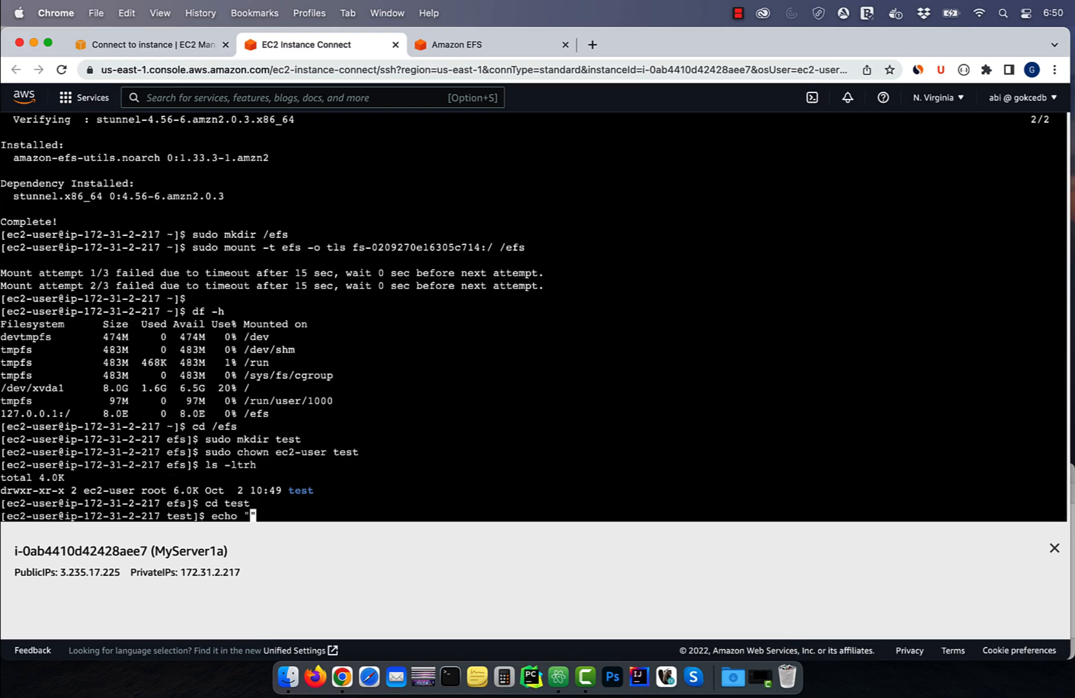
type("test message\"")
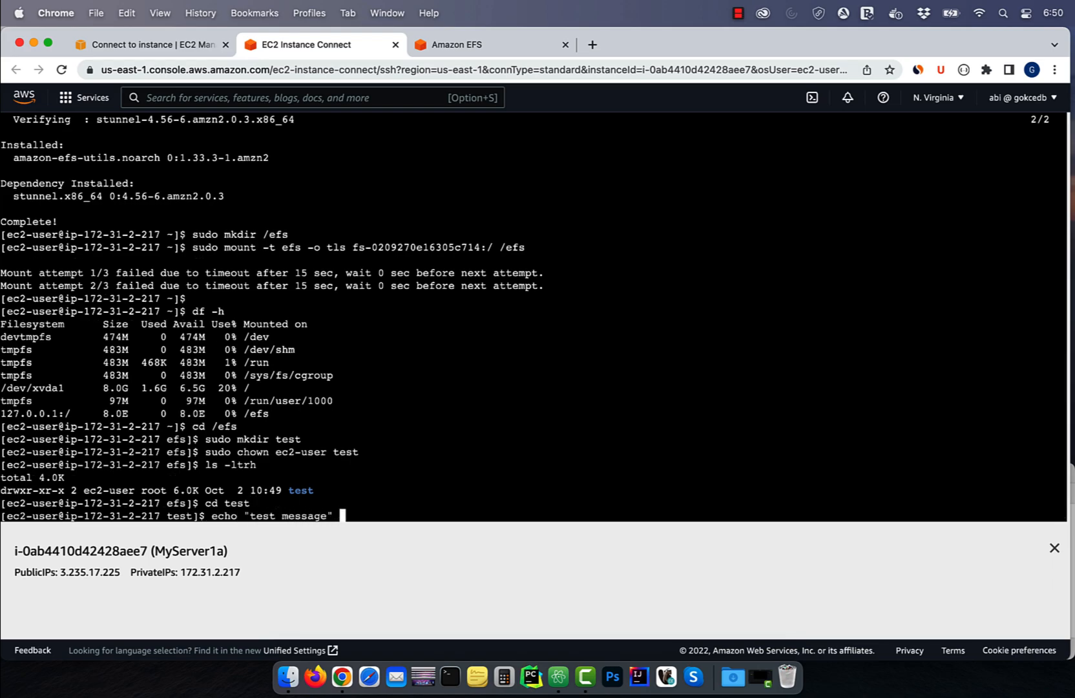
type("> test.txt")
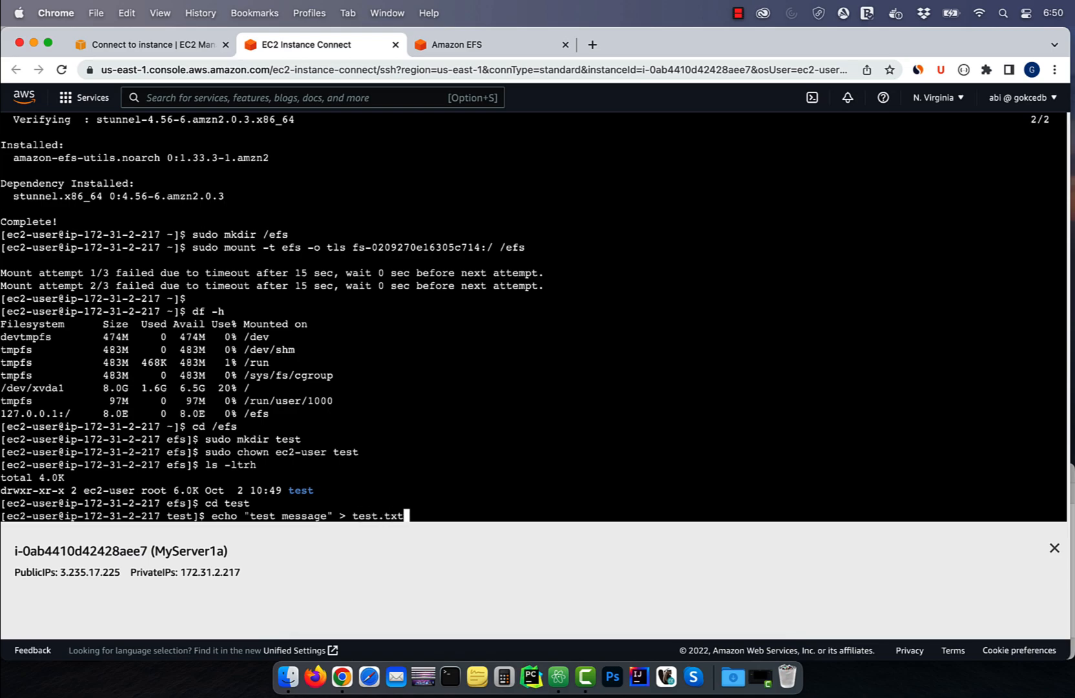
key("Return")
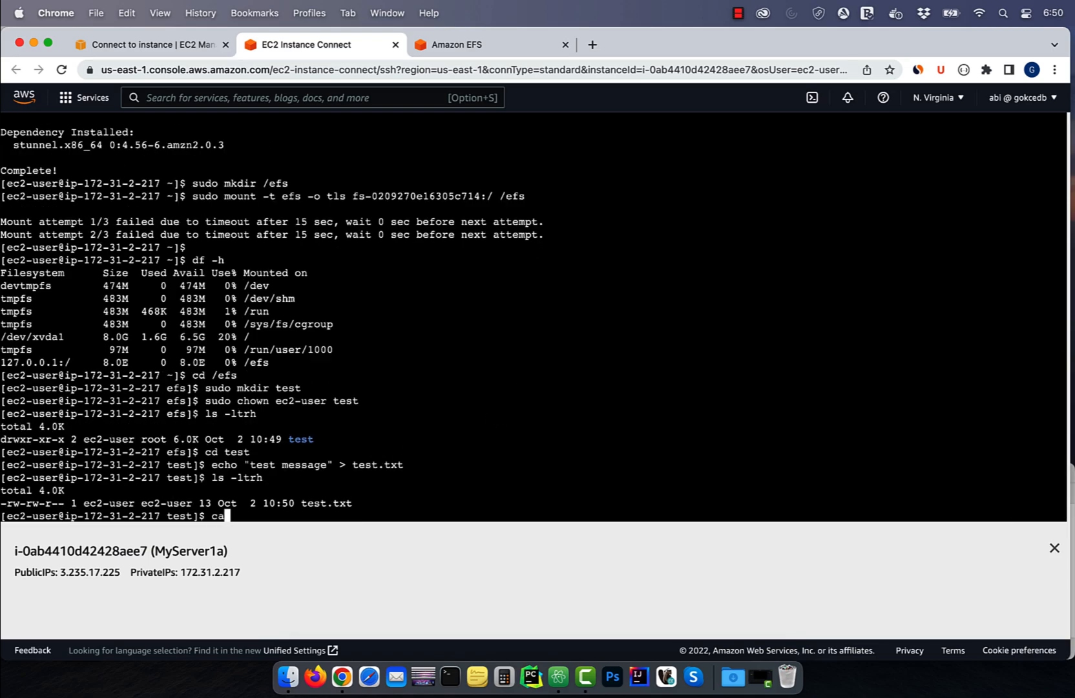
key("Return")
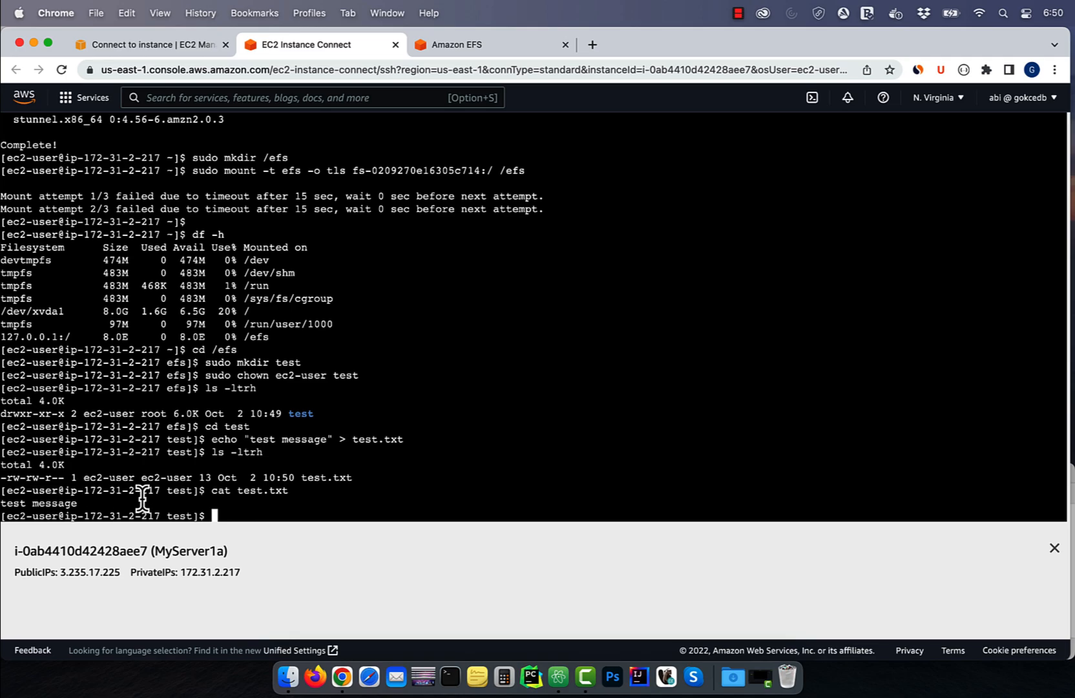
Return to the EC2 instances list and select MyServer1b to connect to
left_click(150, 44)
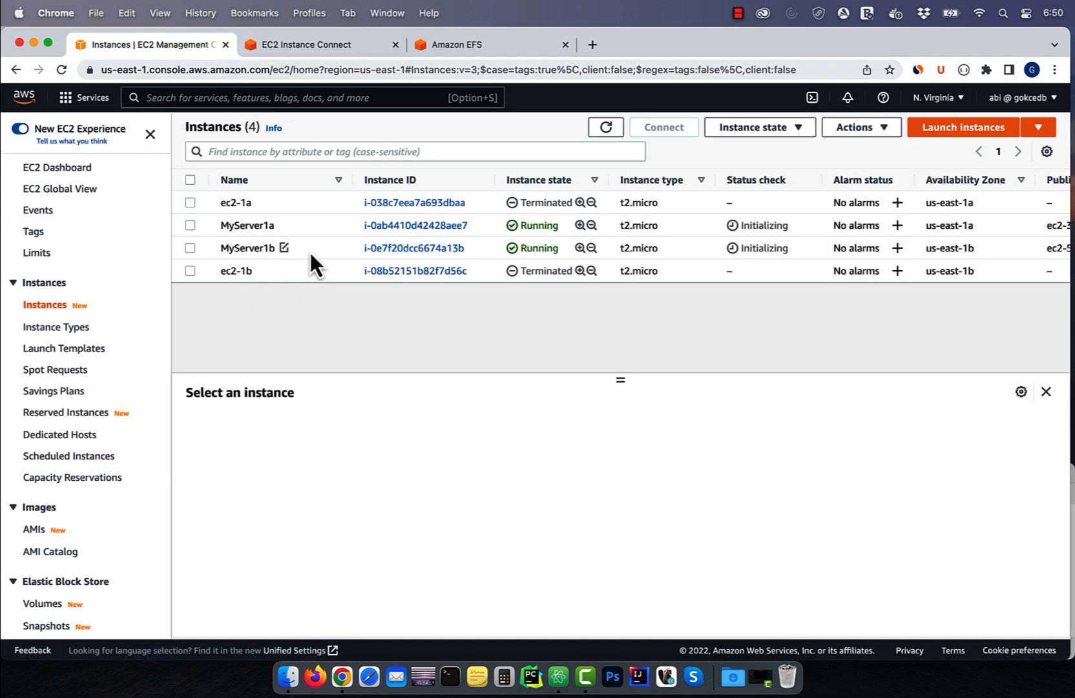
left_click(306, 45)
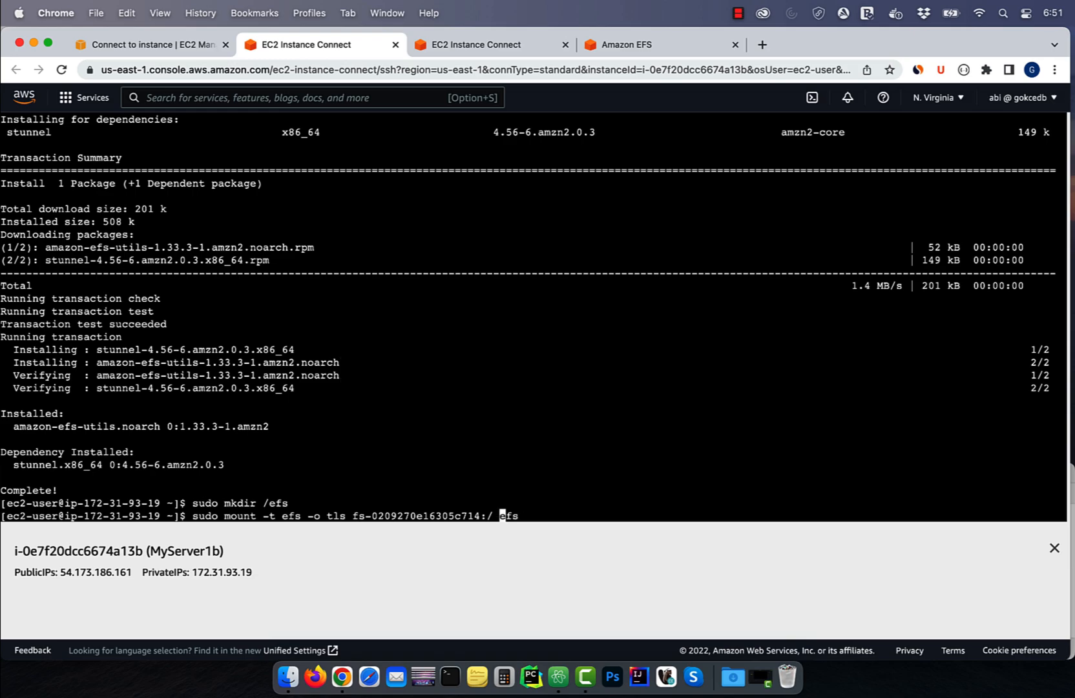
Verify the /efs mount with df -h, then cat test.txt to read 'test message'
type("df -h")
type("ls -ltr")
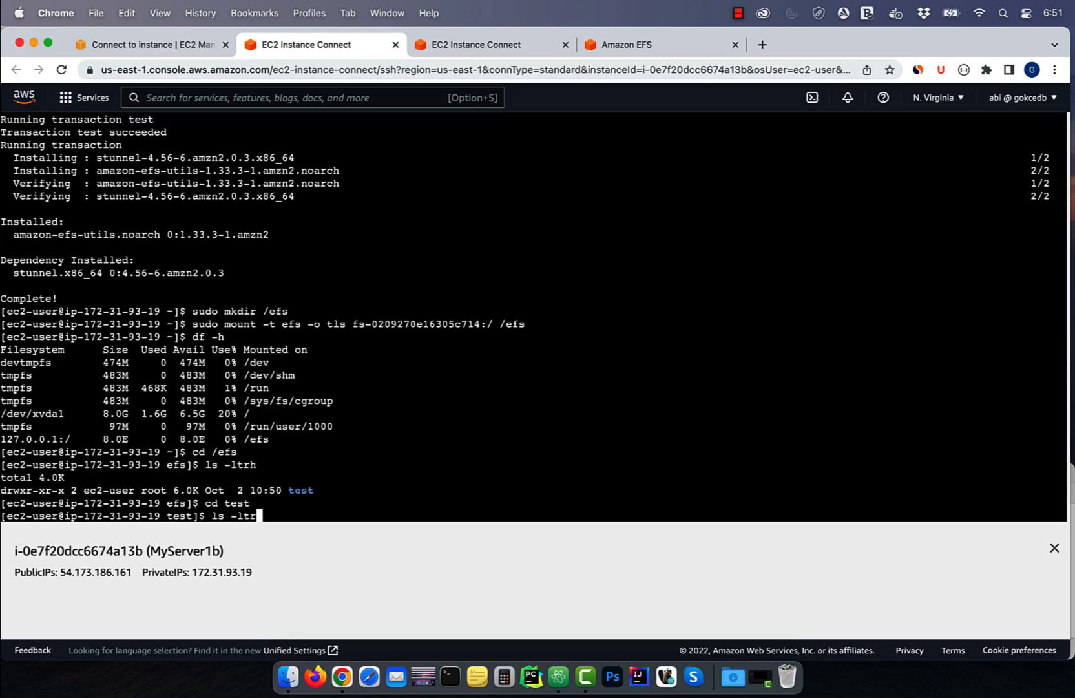
key("Return")
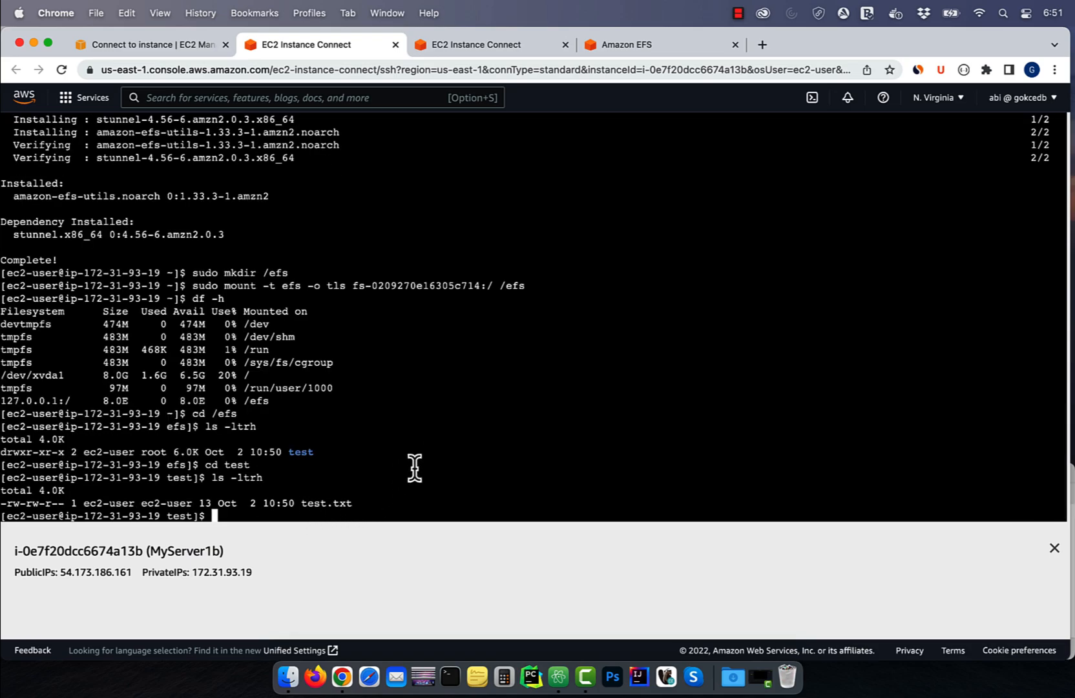
type("cat t")
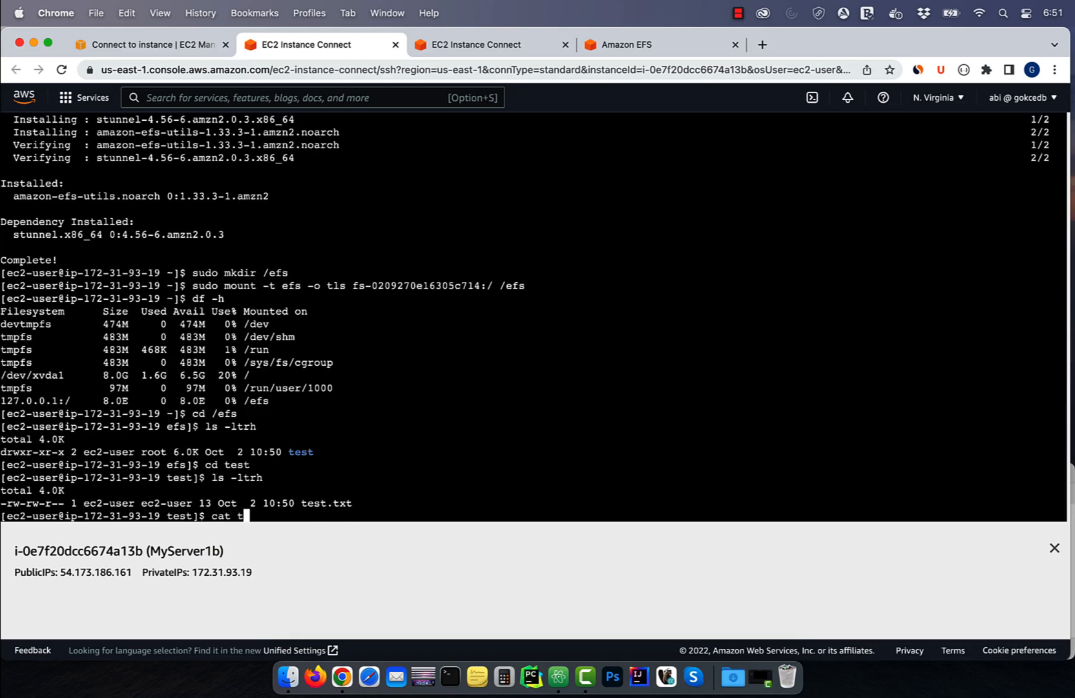
type("est.tx")
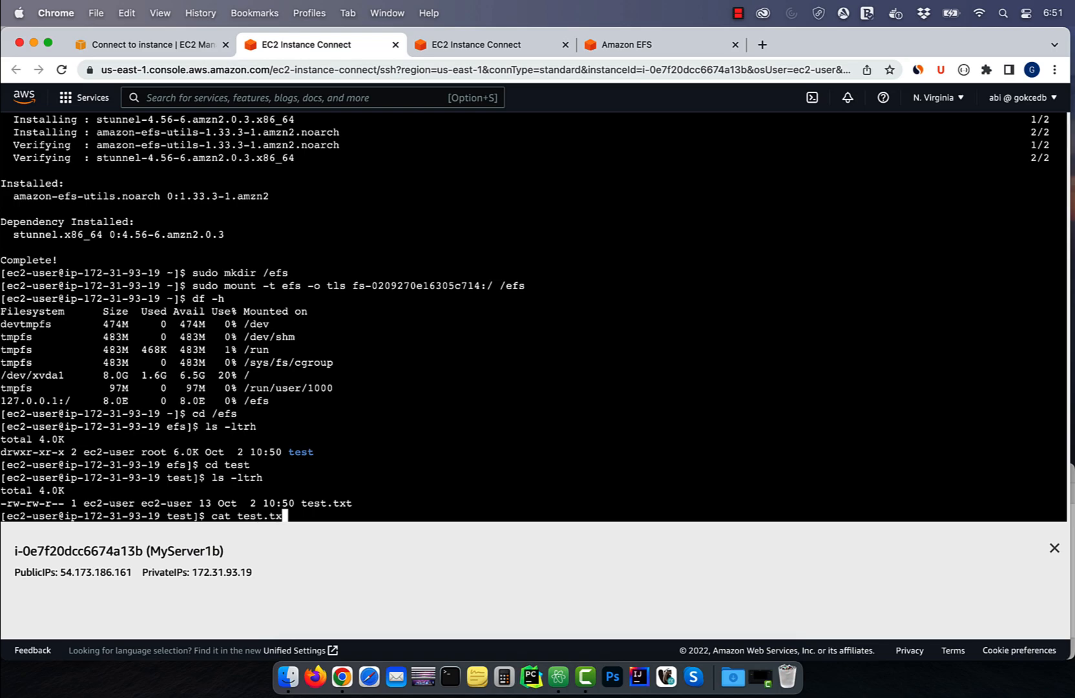
key("Return")
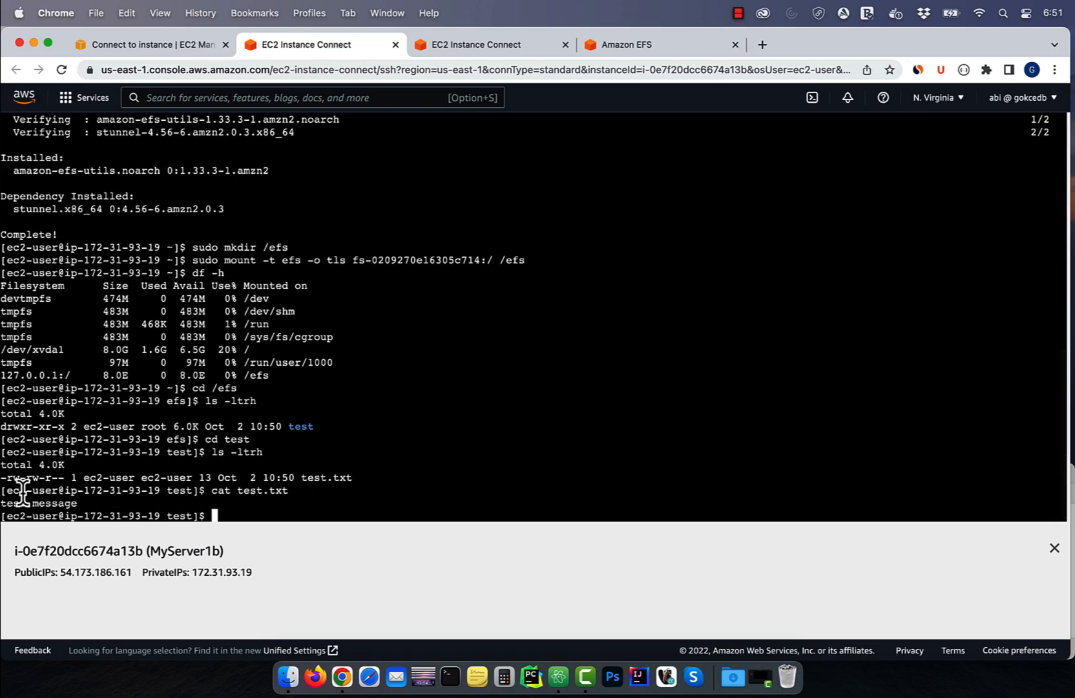
mouse_move(87, 505)
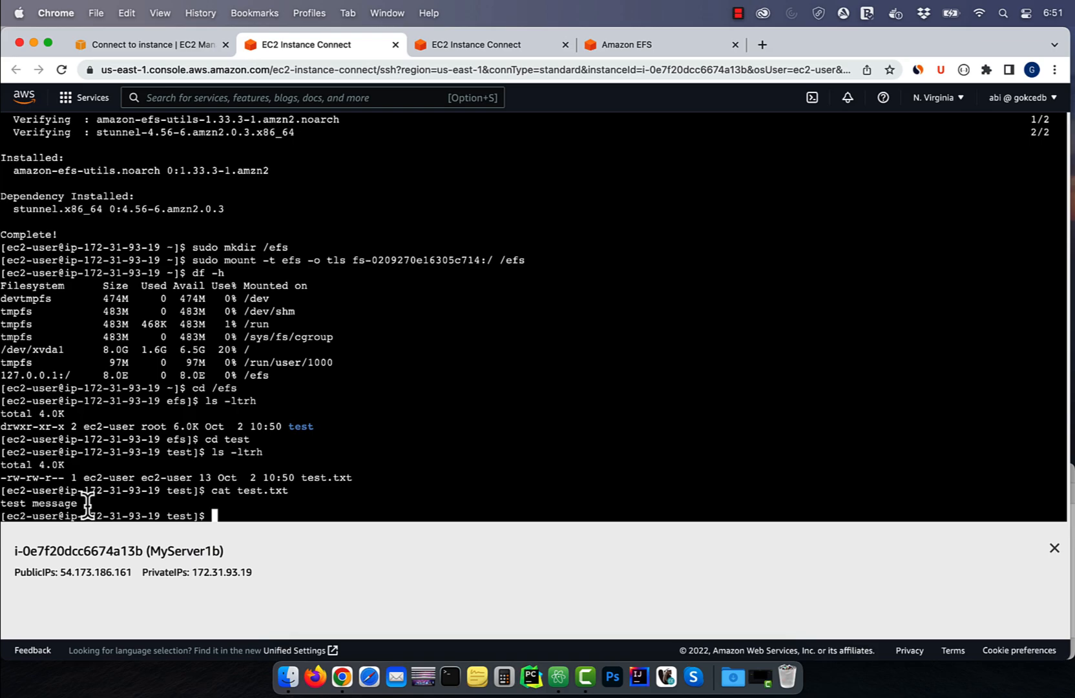